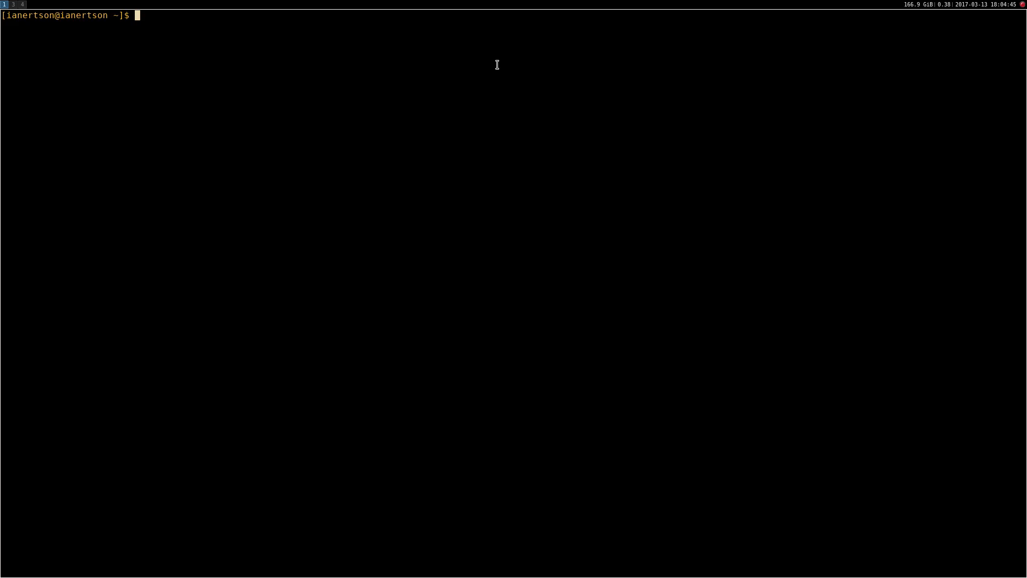
Go to the signed-in GitHub profile and its Repositories list
type("v")
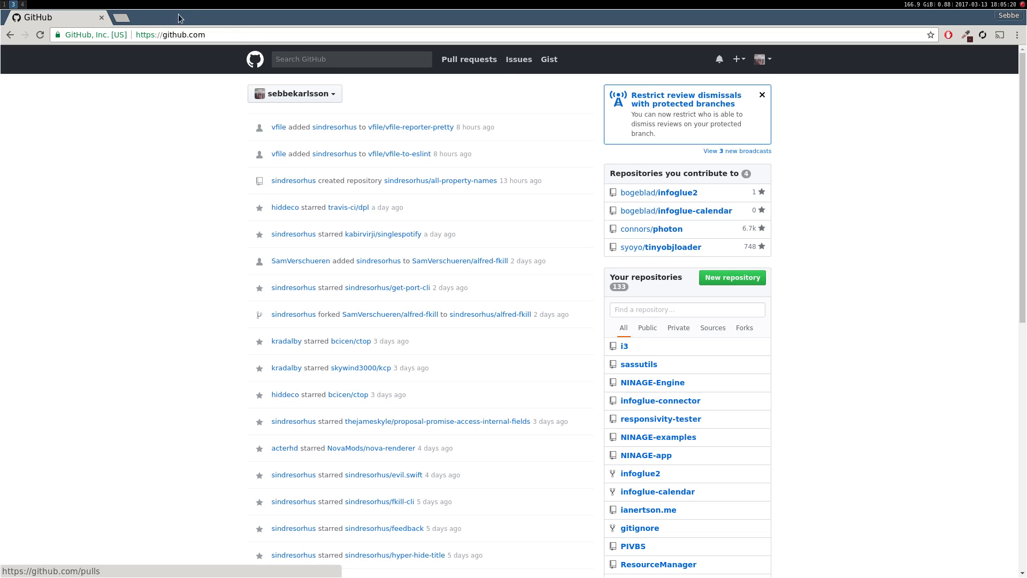
left_click(760, 59)
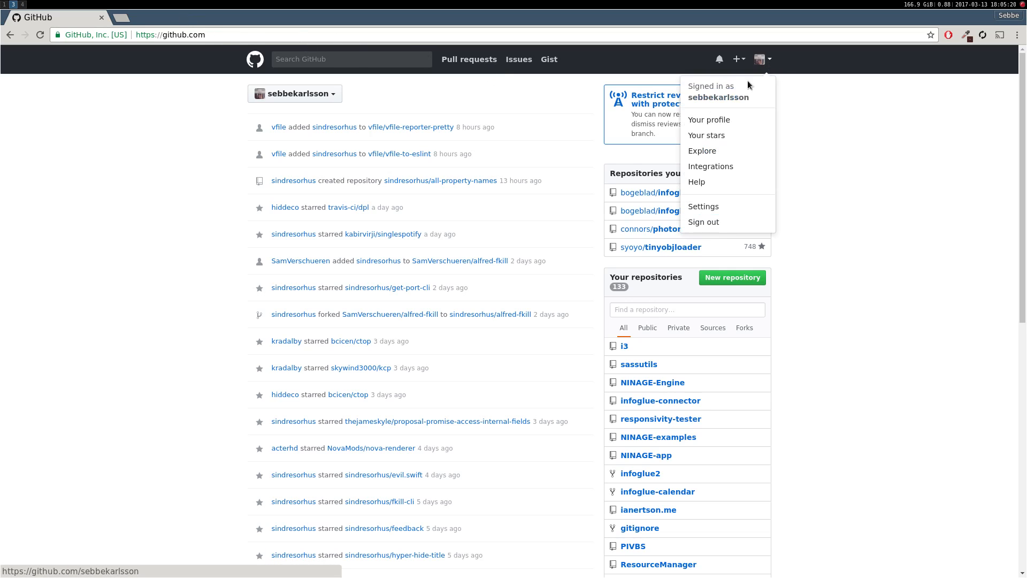
mouse_move(708, 119)
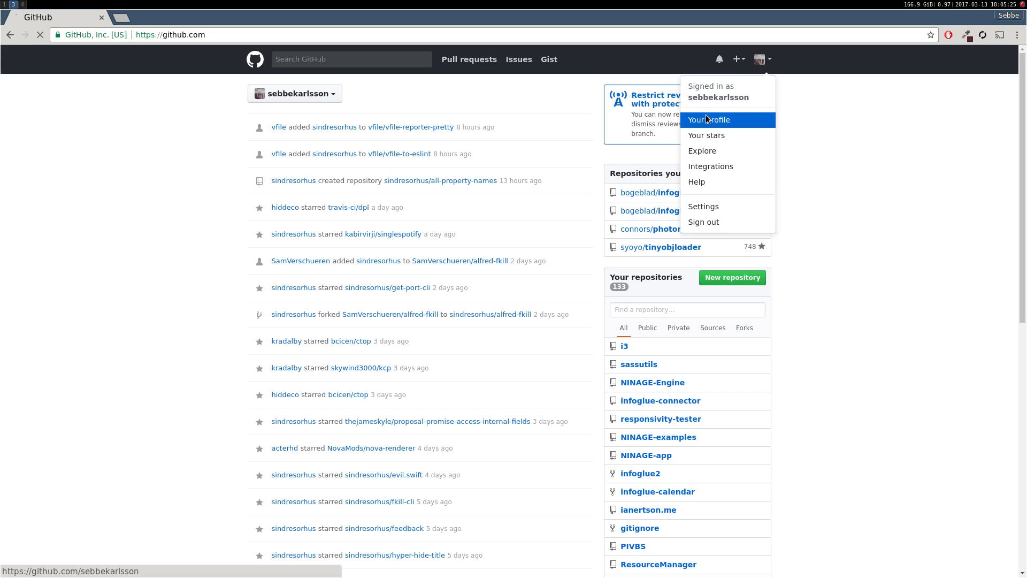
left_click(708, 120)
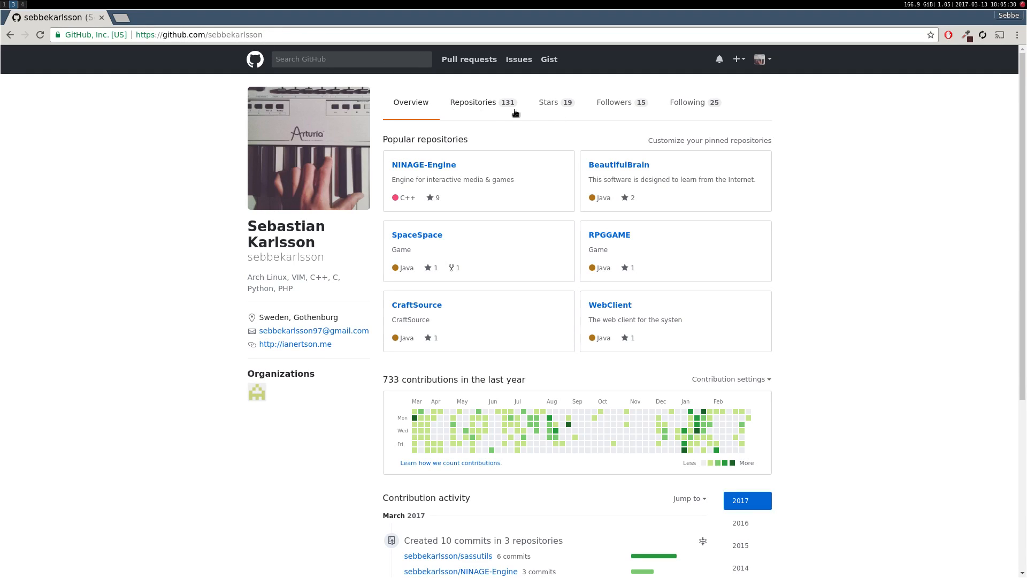
left_click(473, 103)
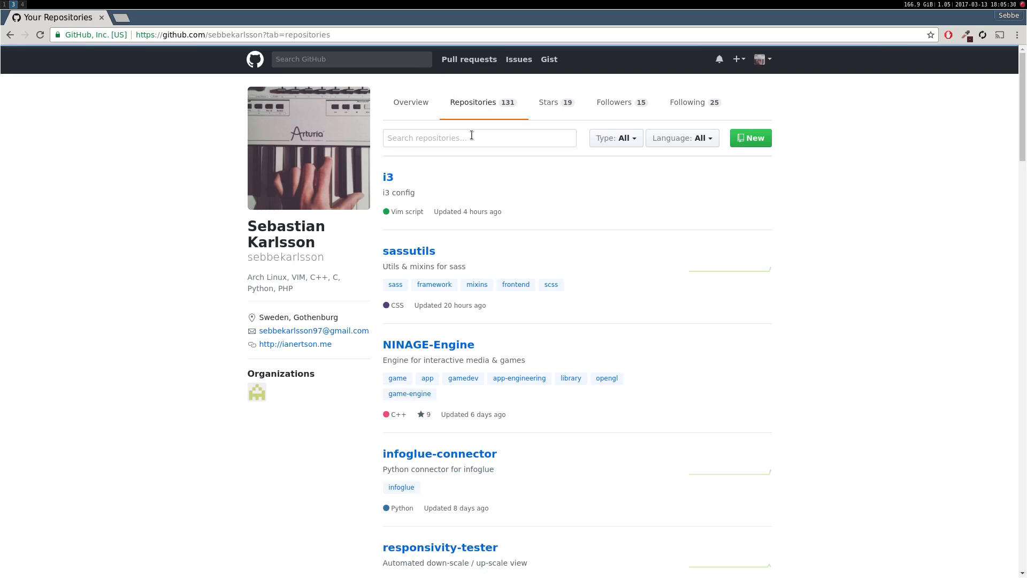
Filter repositories by 'i3', enter the i3 repo and view its .vimrc file
left_click(479, 138)
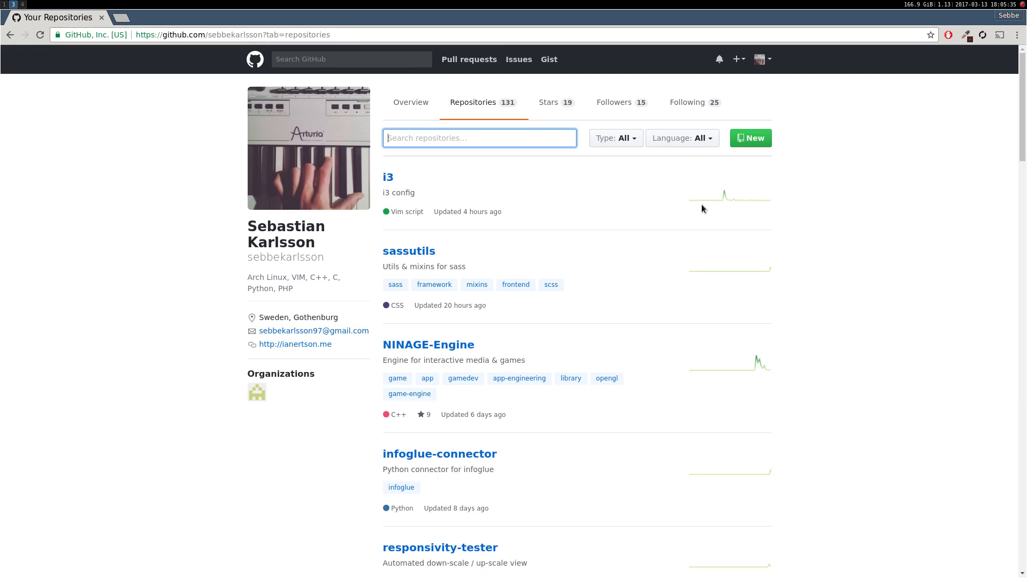
type("i3")
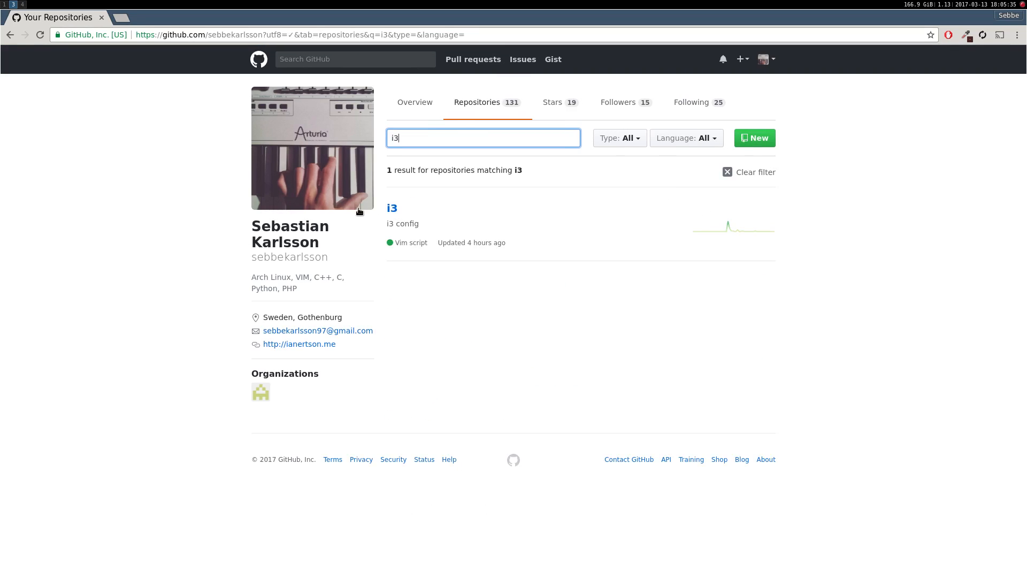
left_click(391, 209)
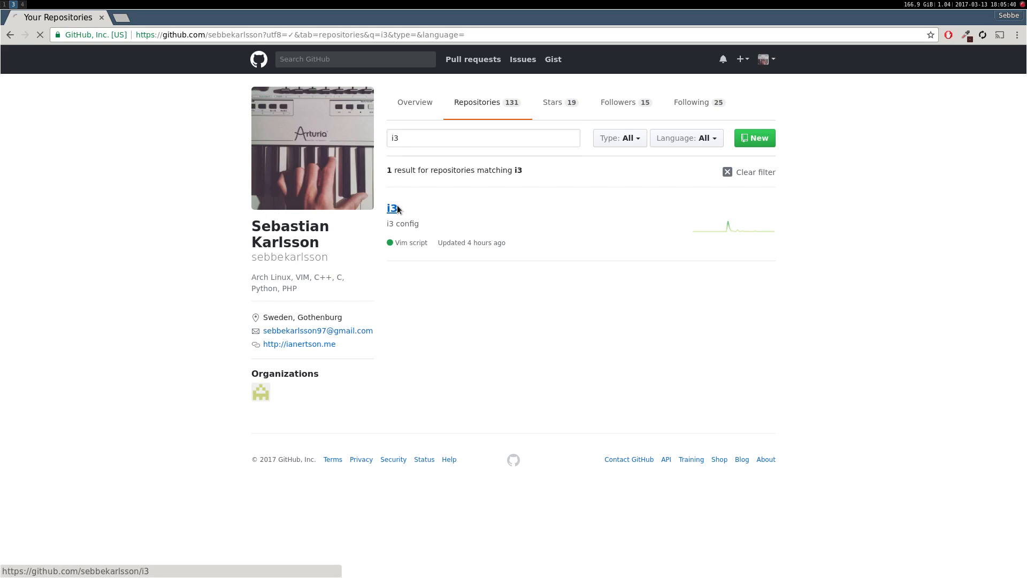
left_click(391, 208)
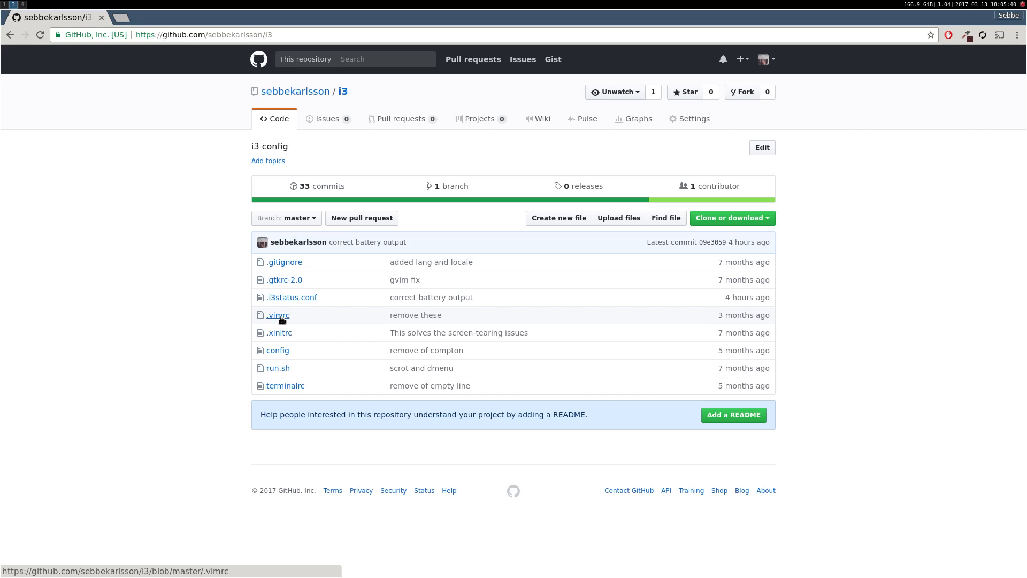
left_click(279, 314)
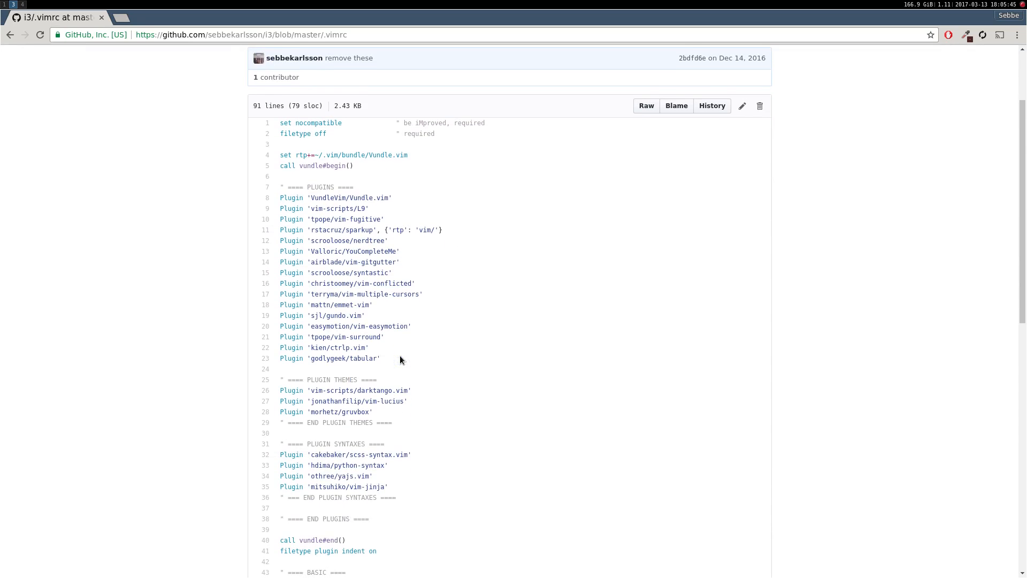
scroll("down", 3)
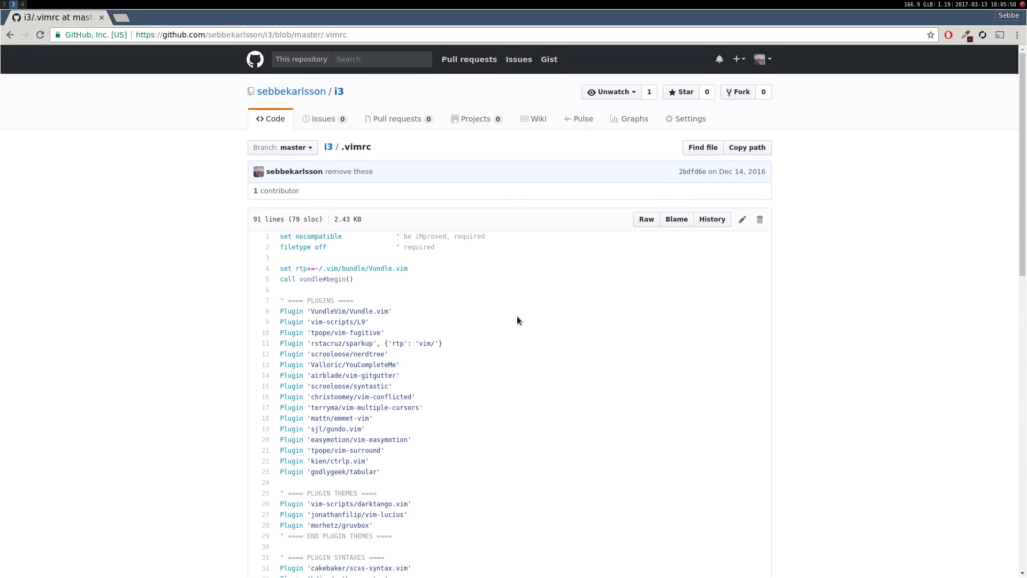
mouse_move(623, 314)
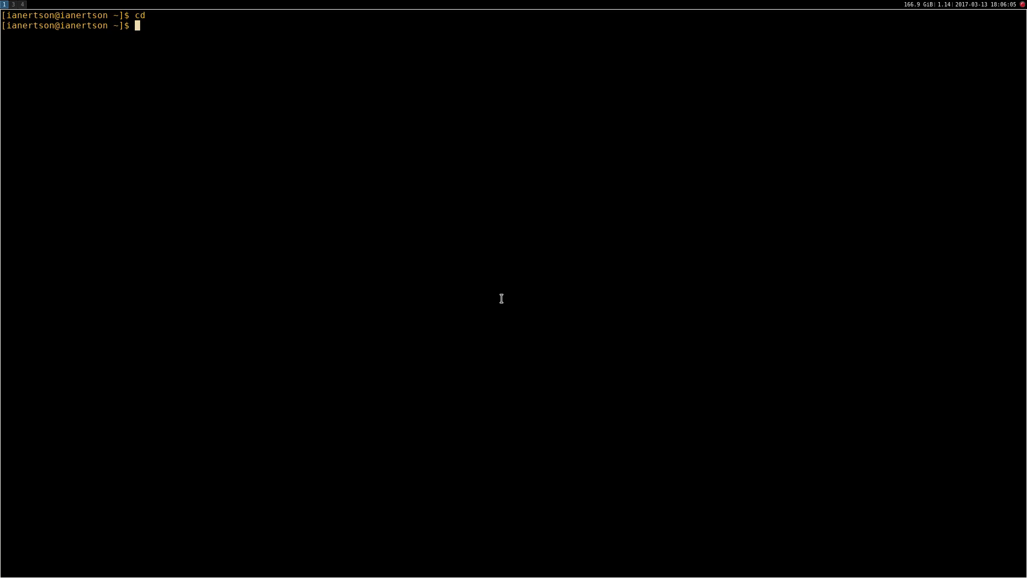
Print the home directory path with pwd and list its contents in detail with ls -la
type("pwd")
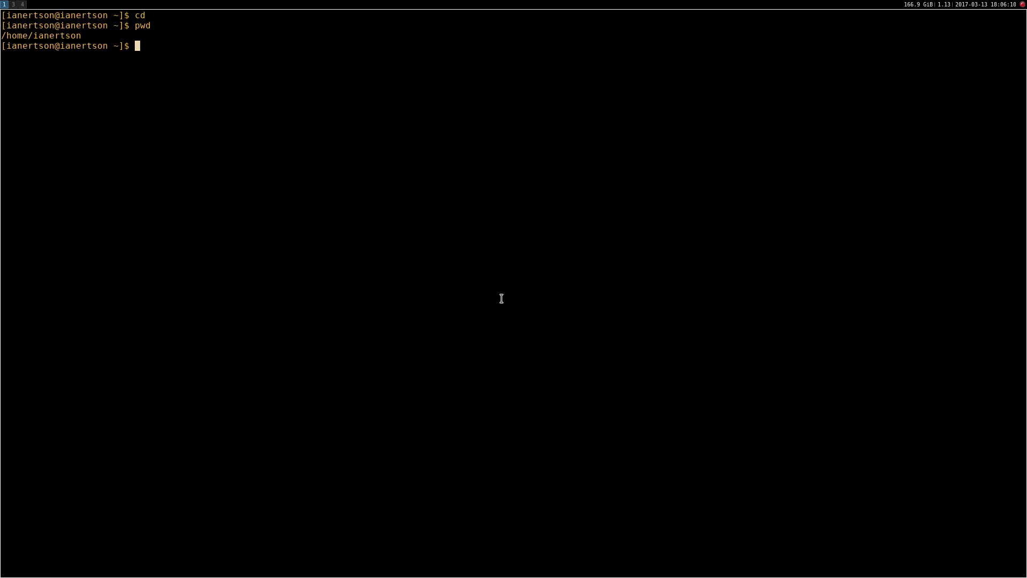
mouse_move(19, 35)
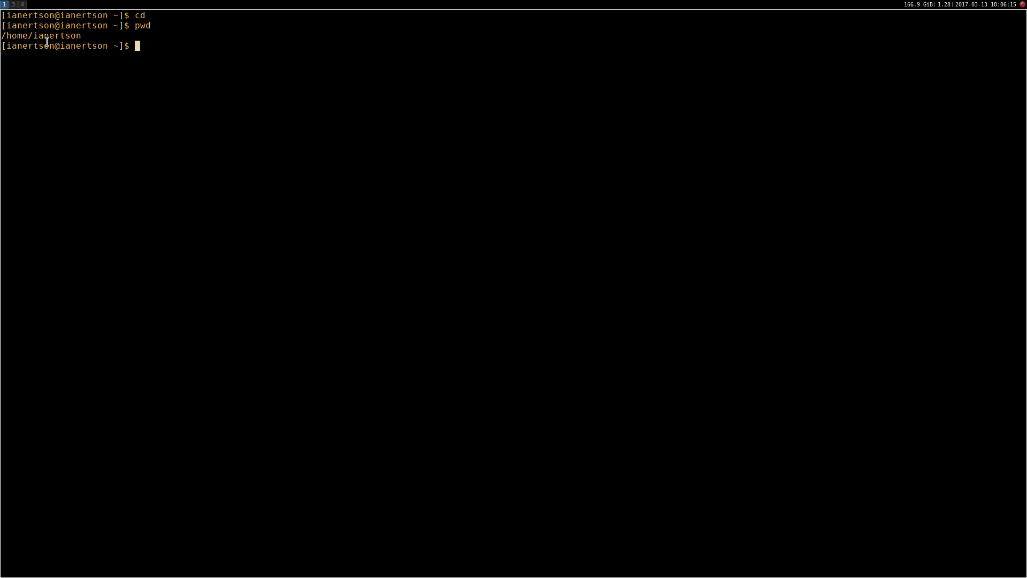
mouse_move(80, 36)
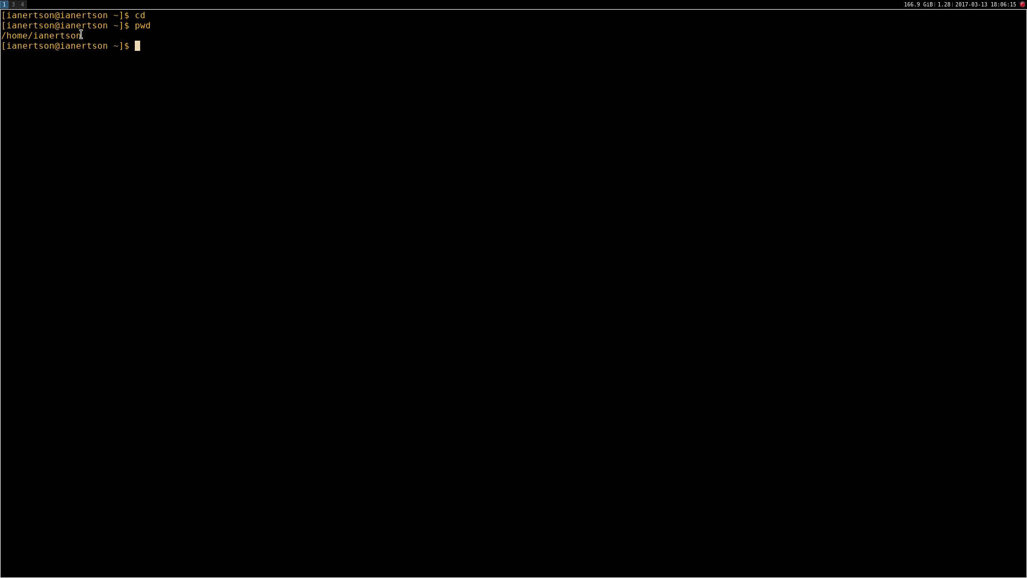
double_click(56, 35)
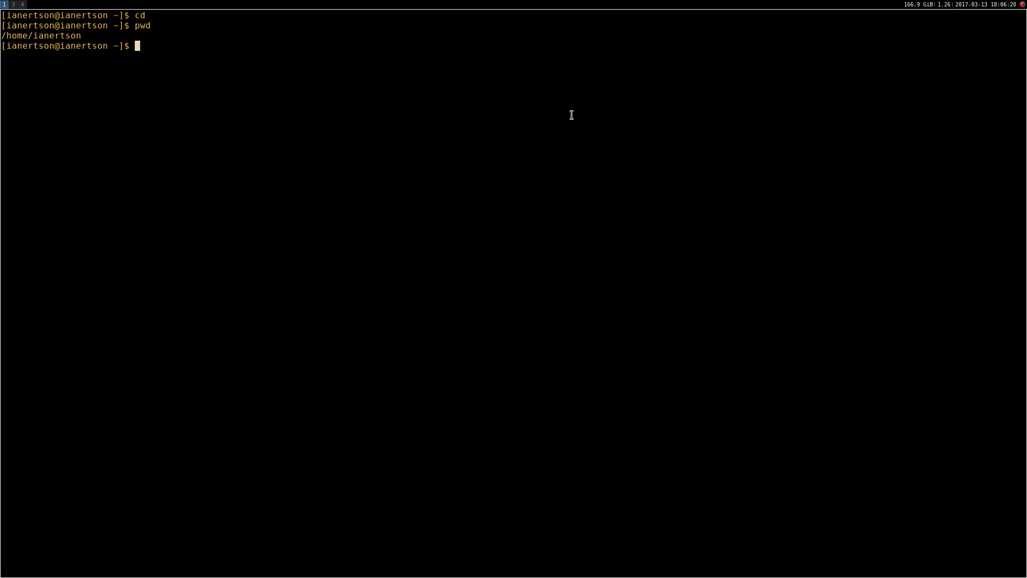
type("ls -")
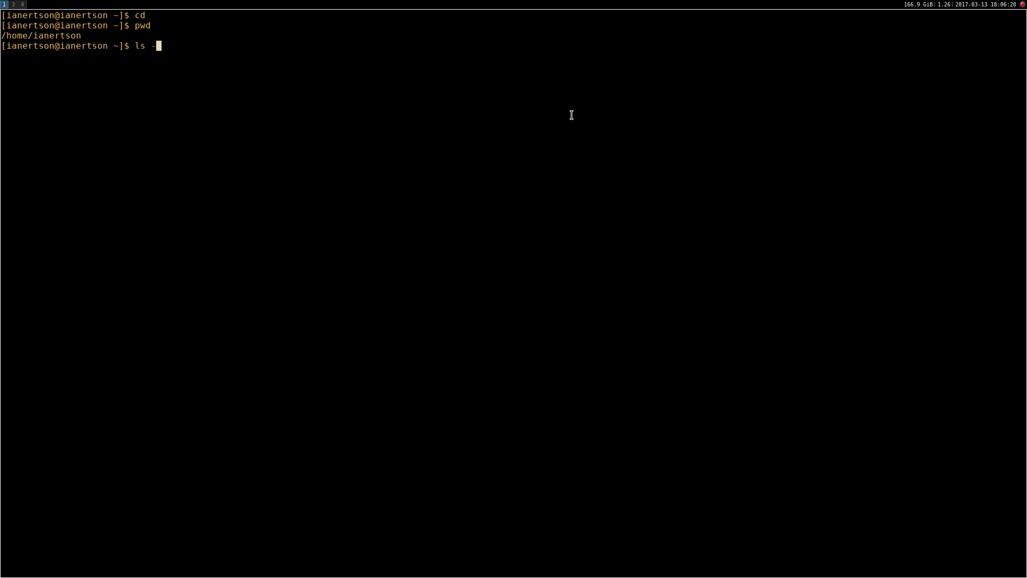
key("Return")
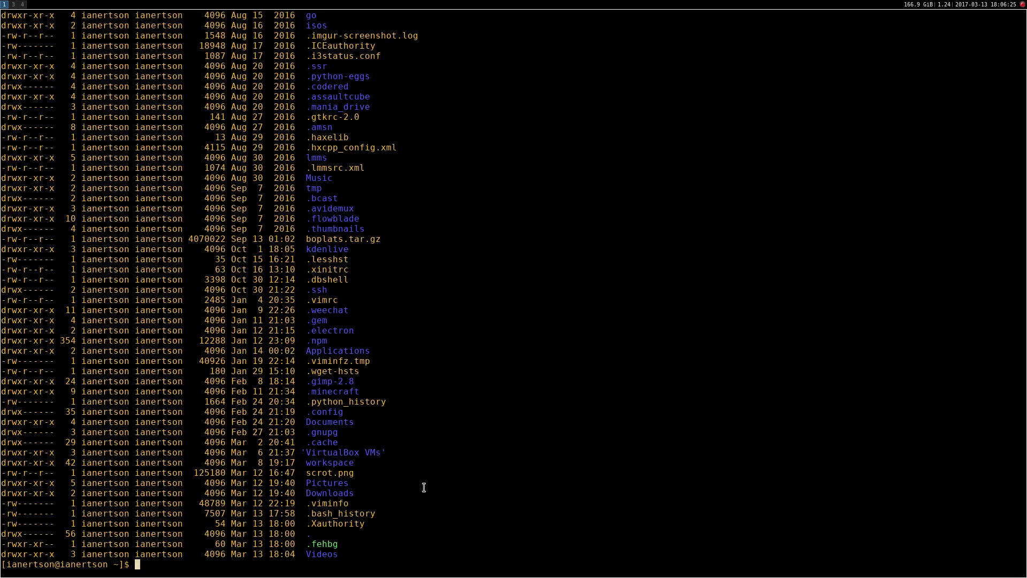
mouse_move(307, 268)
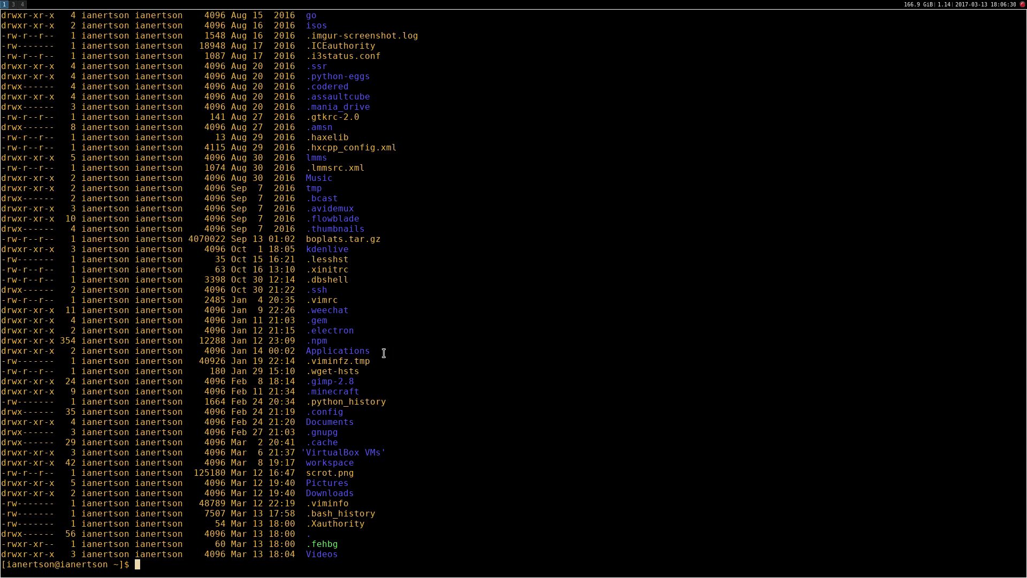
mouse_move(580, 364)
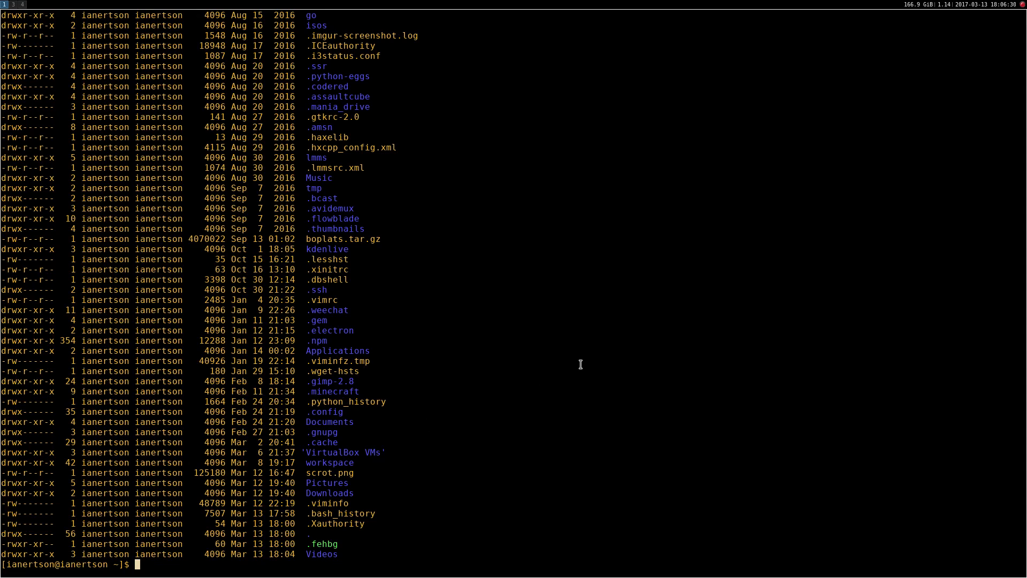
Check for the .vim files and page through .vimrc with less
type("ls .v")
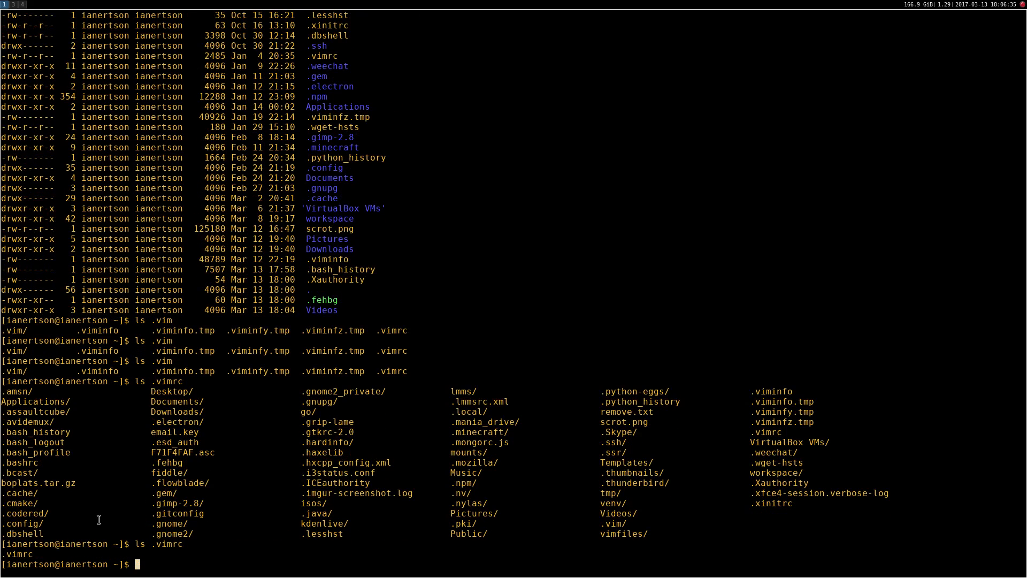
type("less .v")
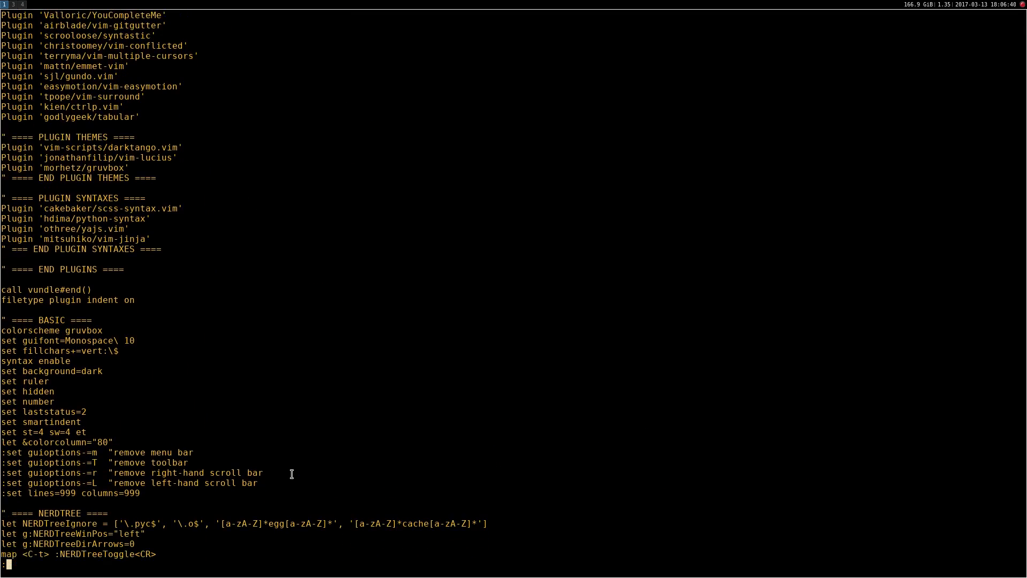
Scroll through the local .vimrc showing its Vundle plugins and NERDTree settings
scroll("down", 3)
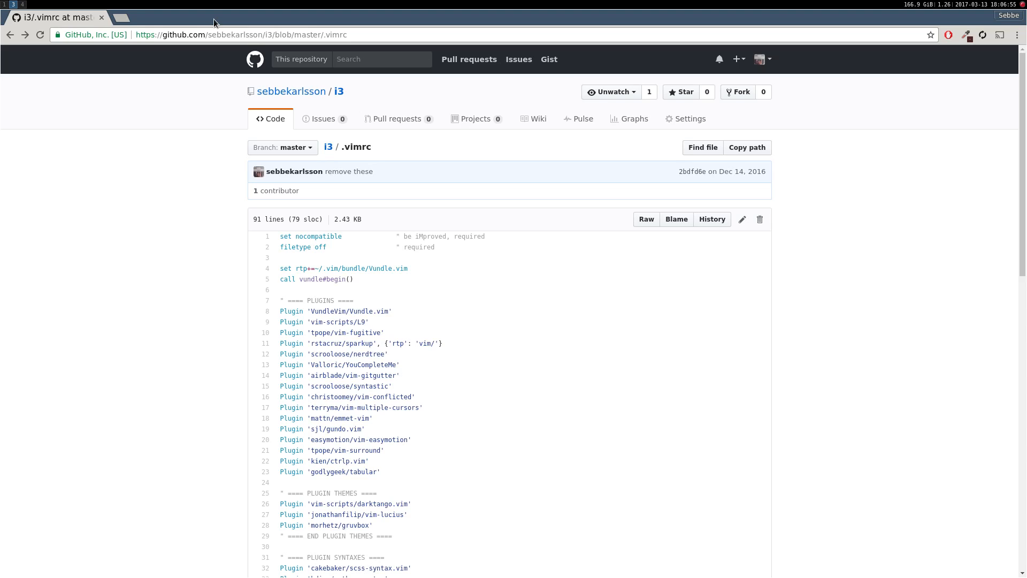
Search Google for 'vundle for vim' from Chrome's address bar
type("v")
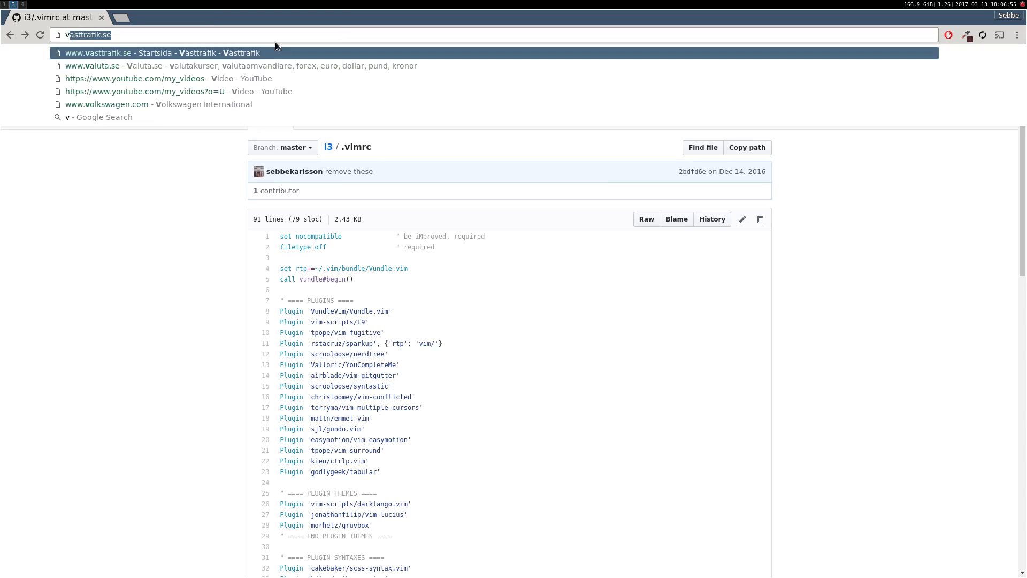
type("vundle for vim")
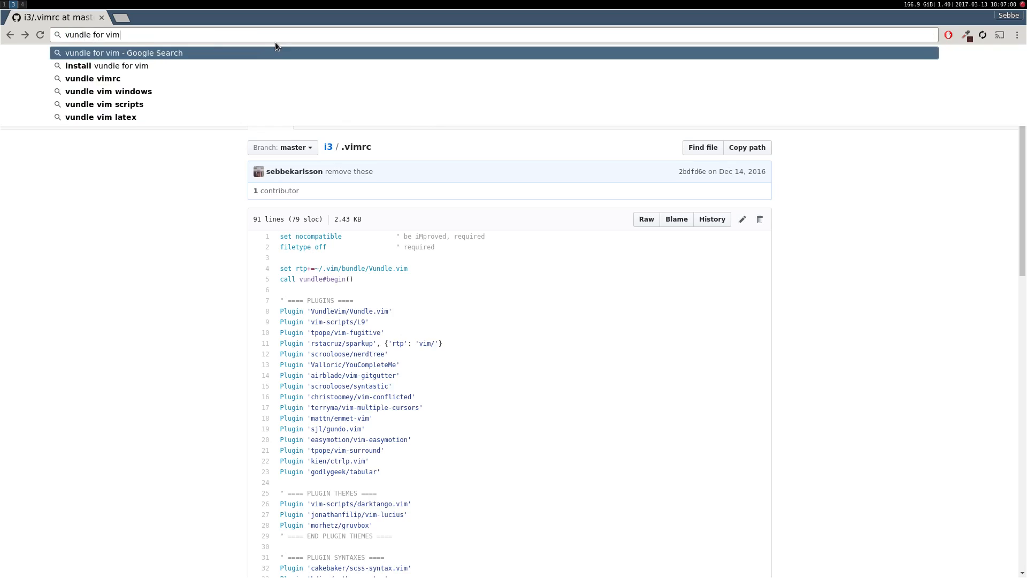
left_click(125, 53)
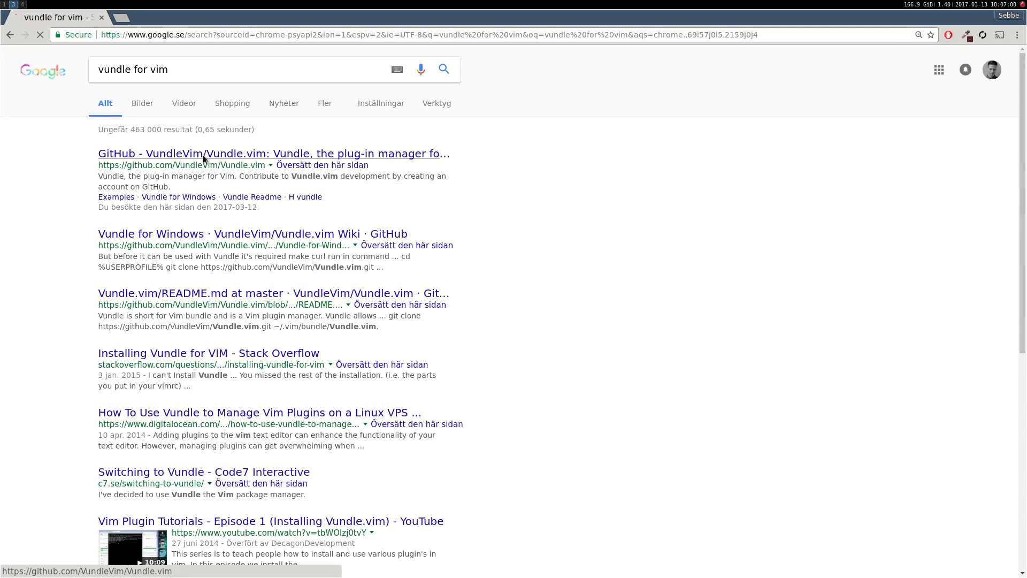
Enter the VundleVim/Vundle.vim repository and scroll its README to the Quick Start steps
left_click(274, 153)
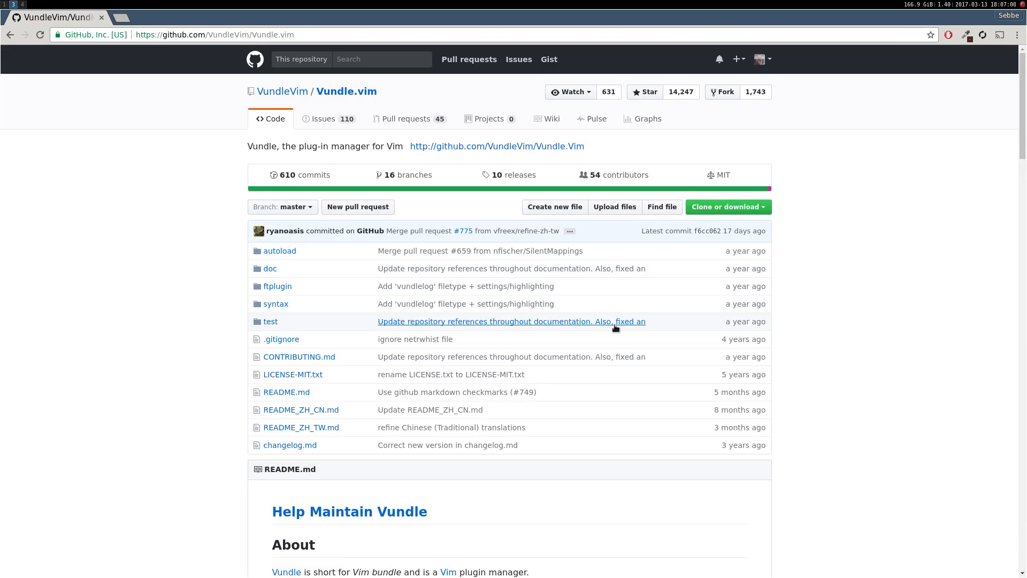
scroll("down", 3)
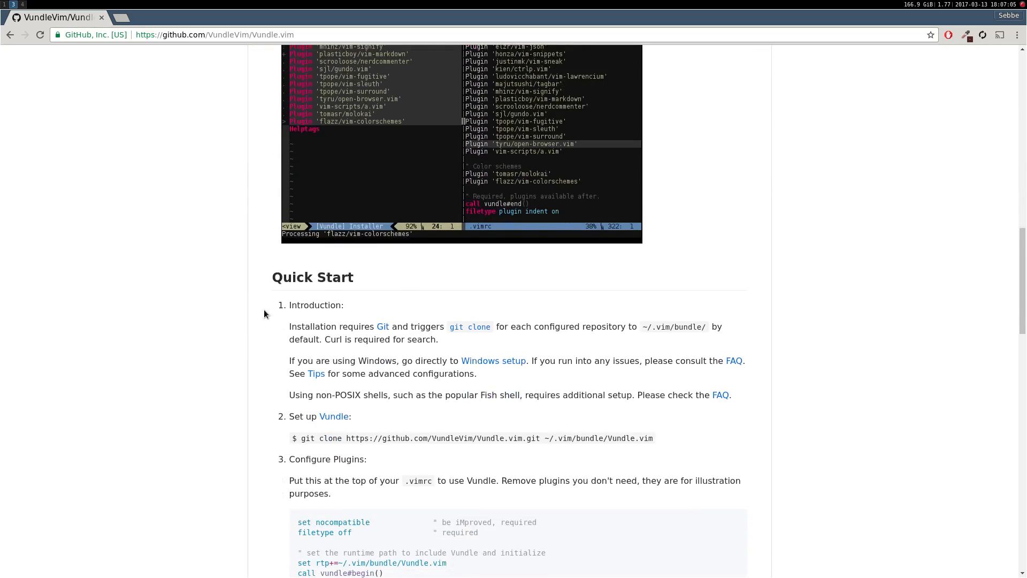
scroll("down", 3)
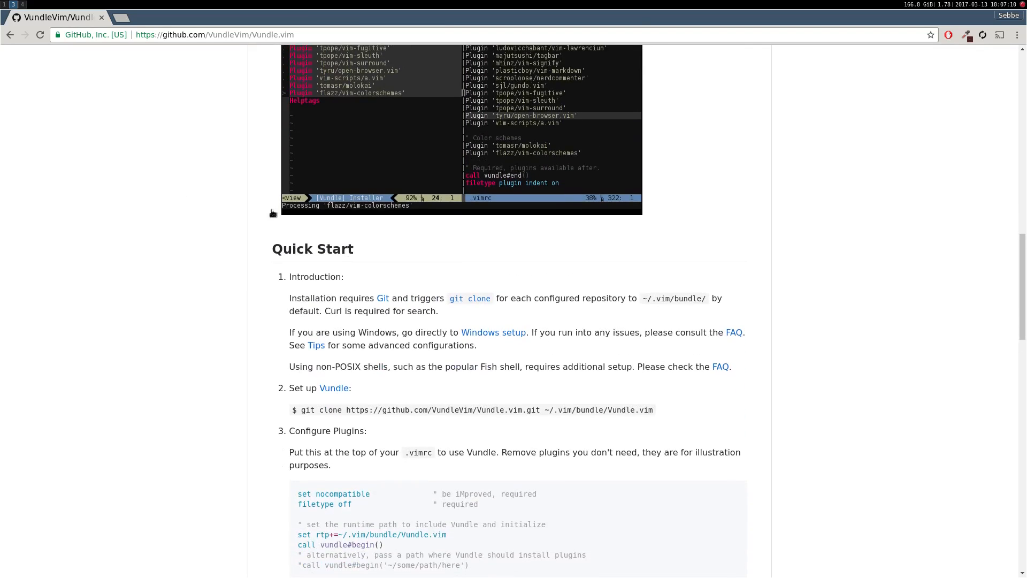
scroll("down", 3)
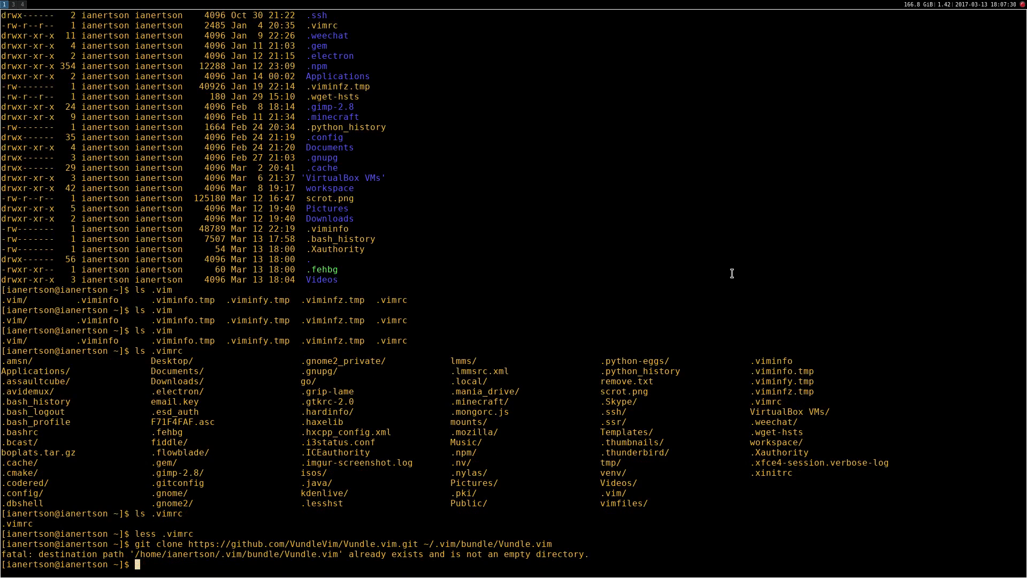
mouse_move(511, 553)
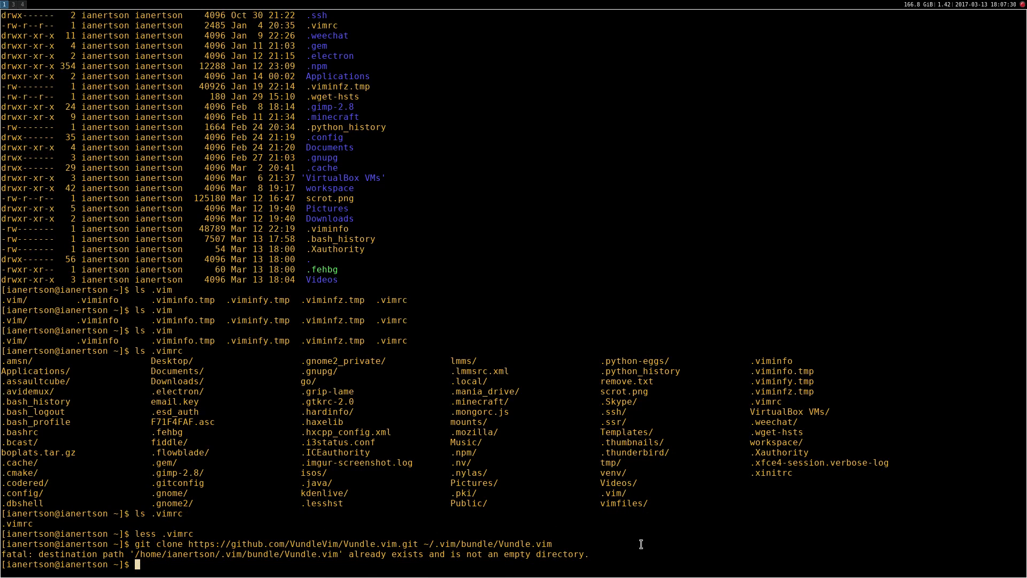
mouse_move(527, 443)
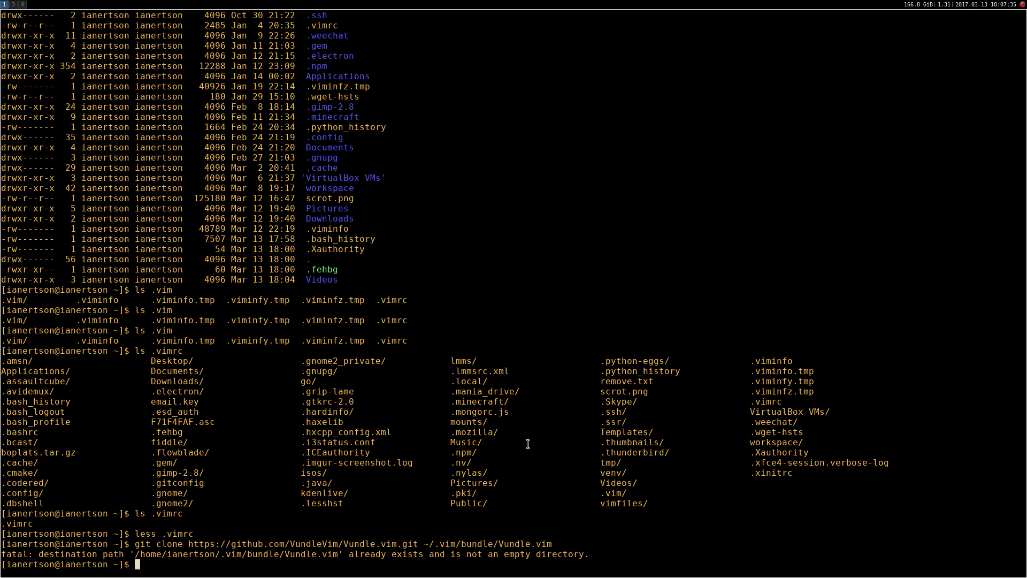
Install vim and gvim with sudo pacman -S, confirming with Y
type("sudo")
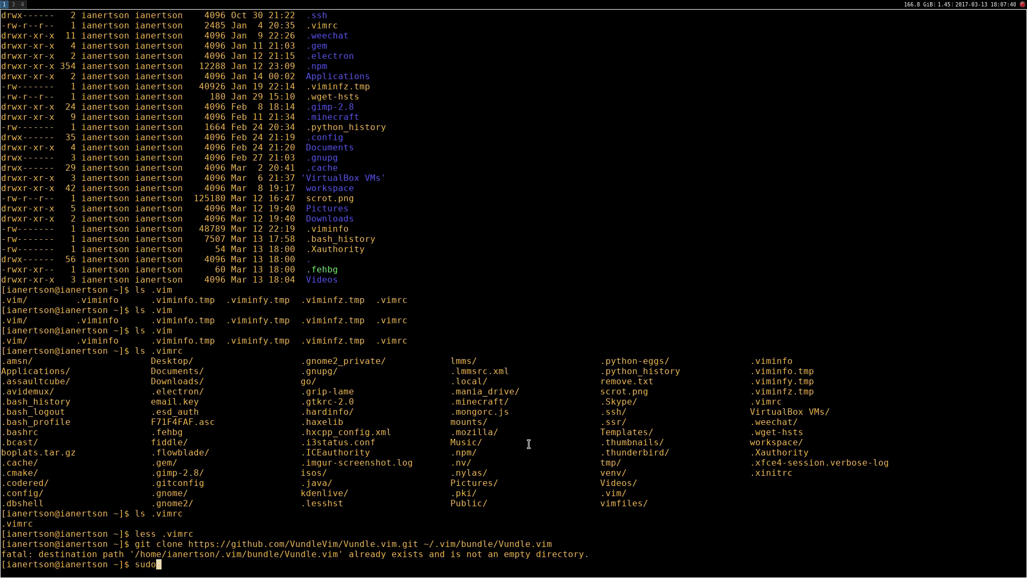
type("pacman -S")
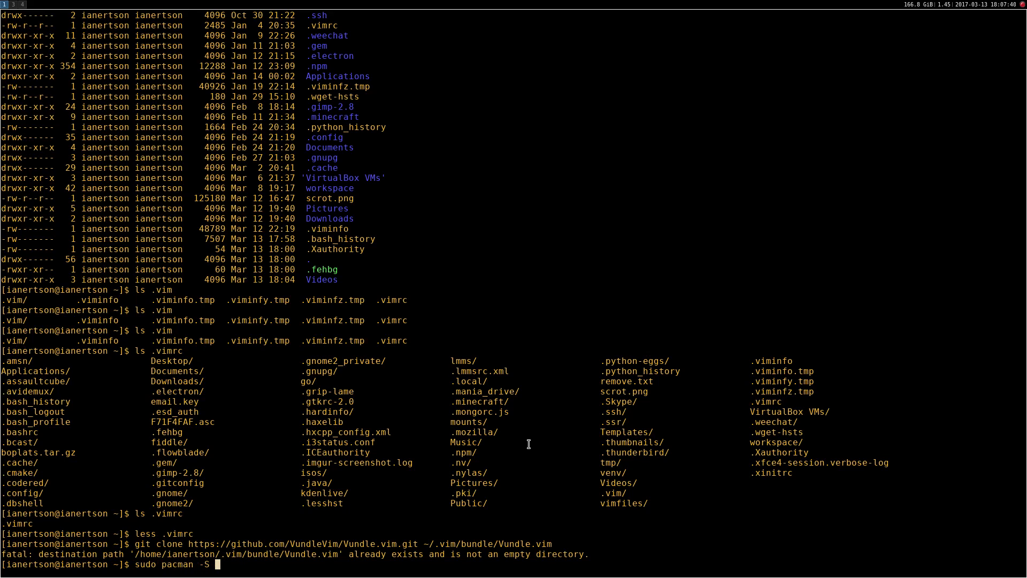
type("vim;")
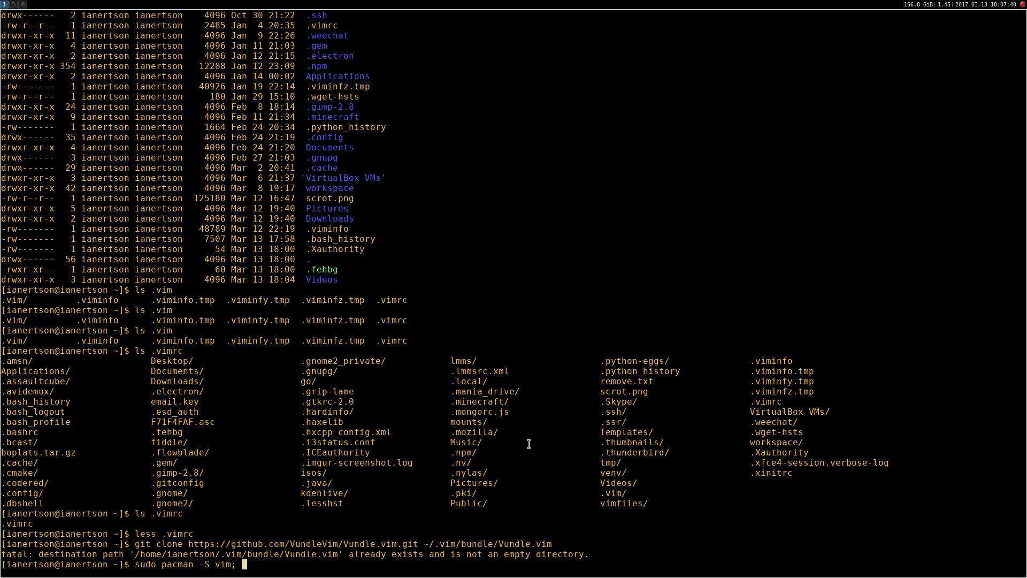
type("gvim")
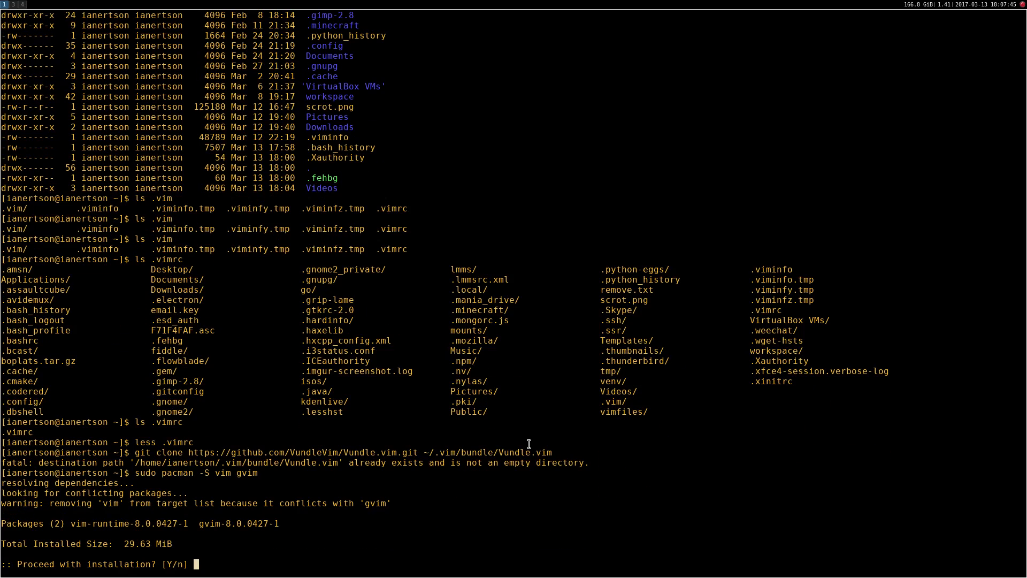
type("Y")
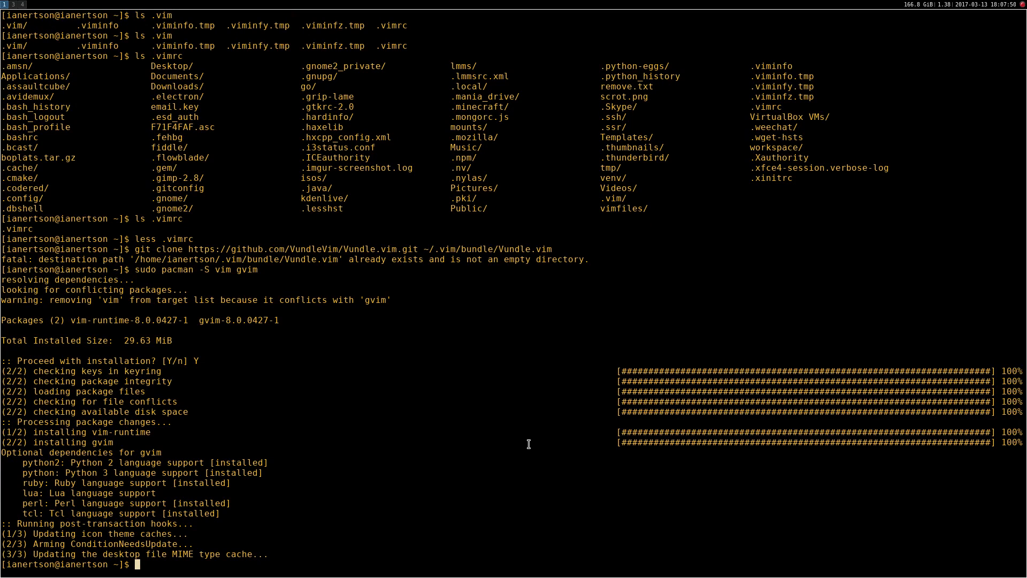
Remove gvim with sudo pacman -Rs, list home, and start deleting the old .vim folder
type("sudo pacman")
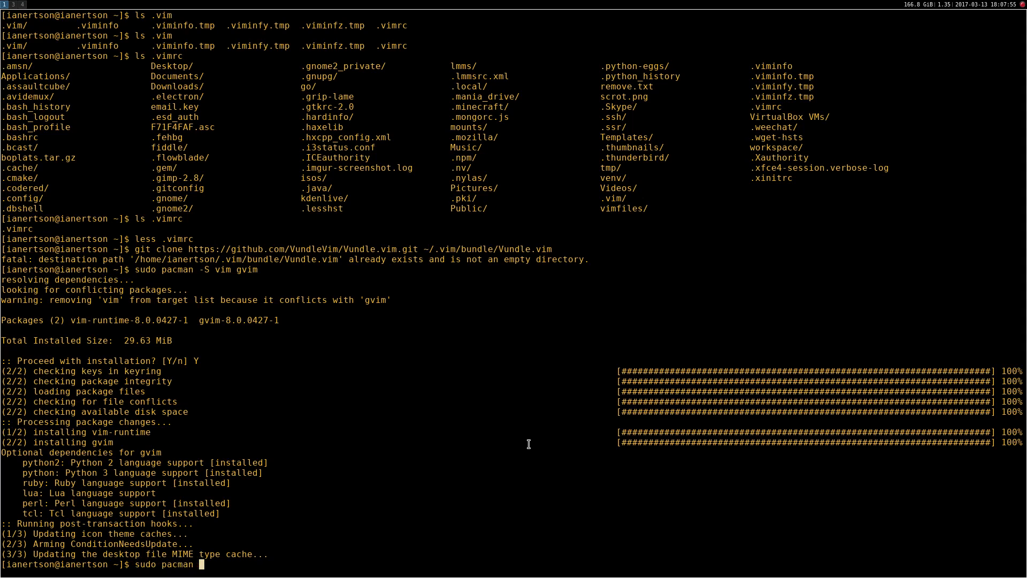
type("-Rs gvim vim")
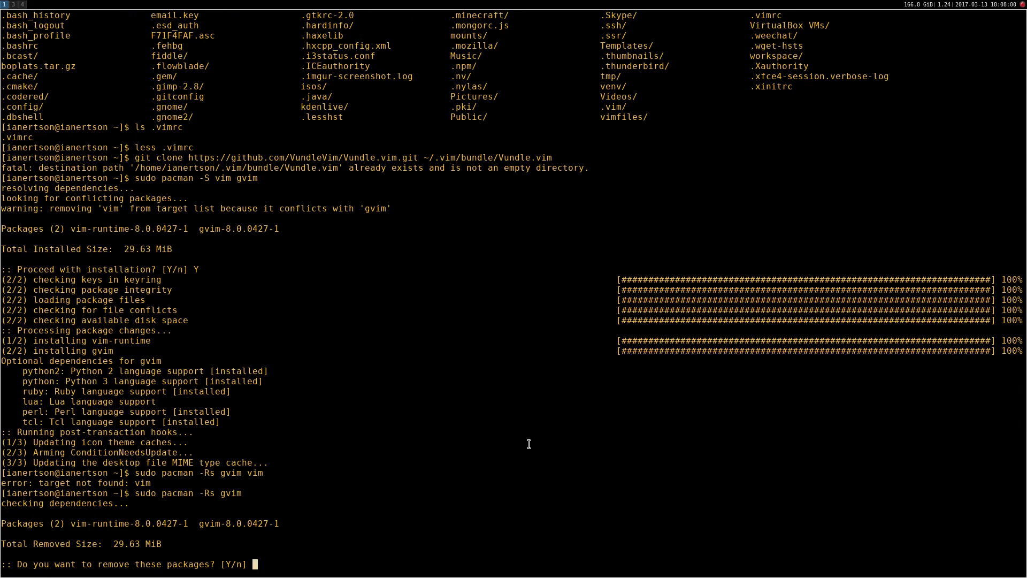
type("Y")
type("sudo pacman -Rs vim")
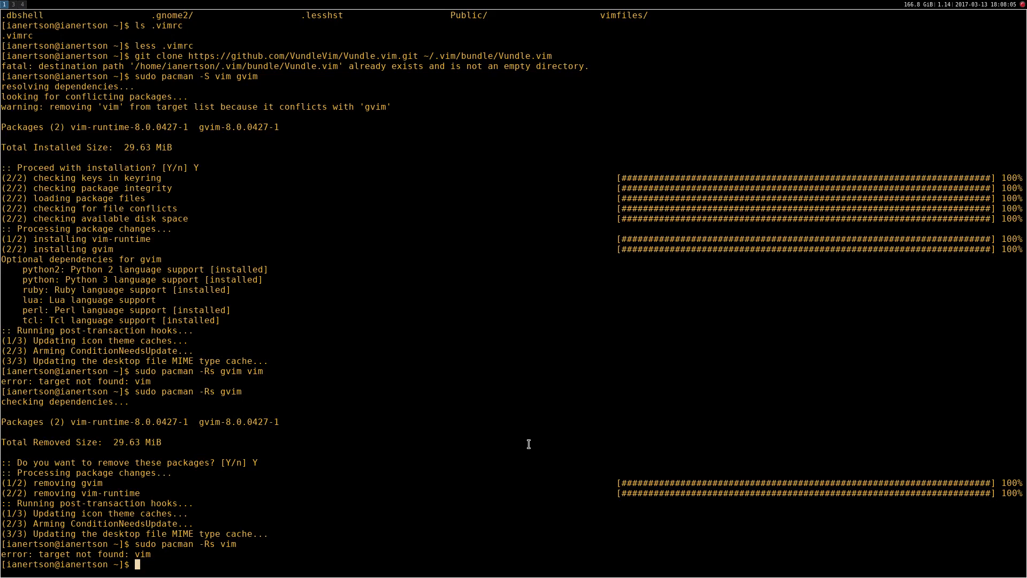
type("ls")
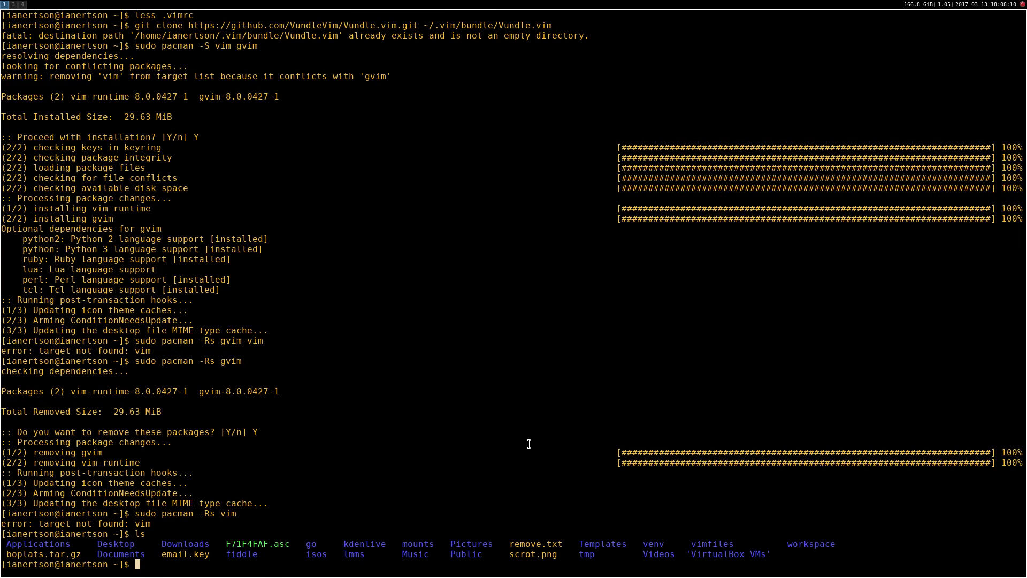
type("rm -rf .vim")
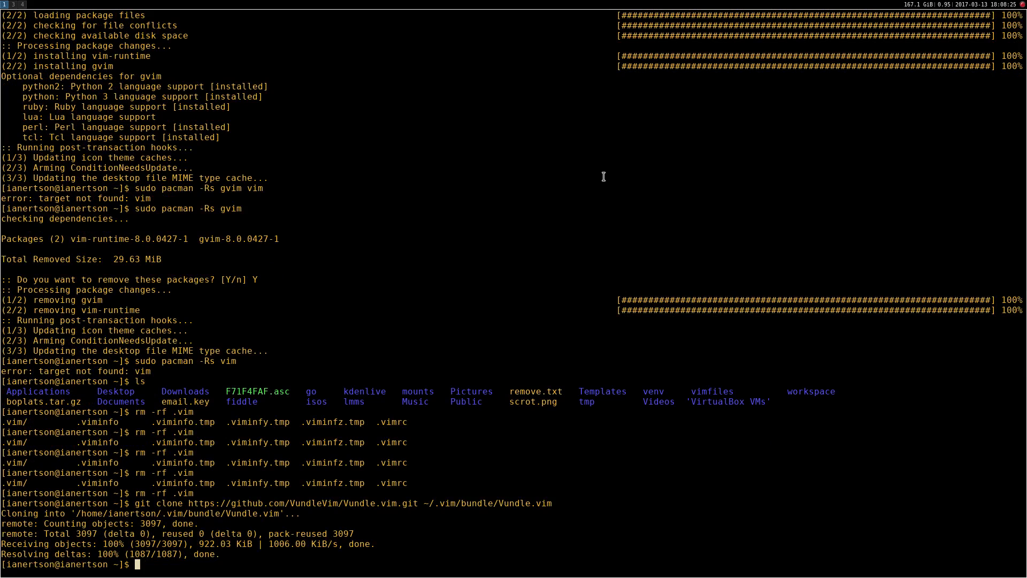
Reinstall gvim with pacman, move into the workspace folder and list it
type("sudo pacman -S gvim vim")
type("ls")
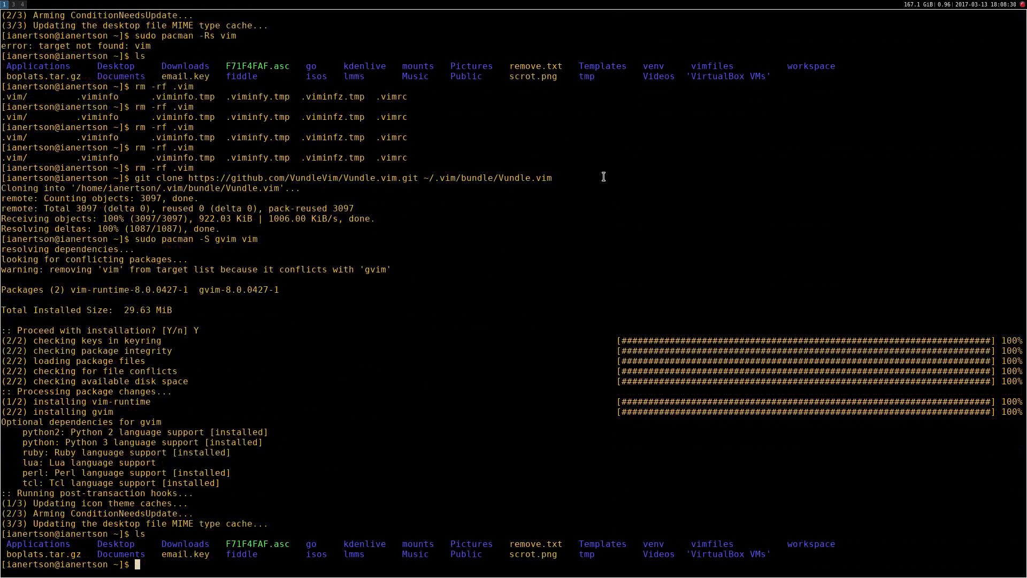
type("cd workspace/")
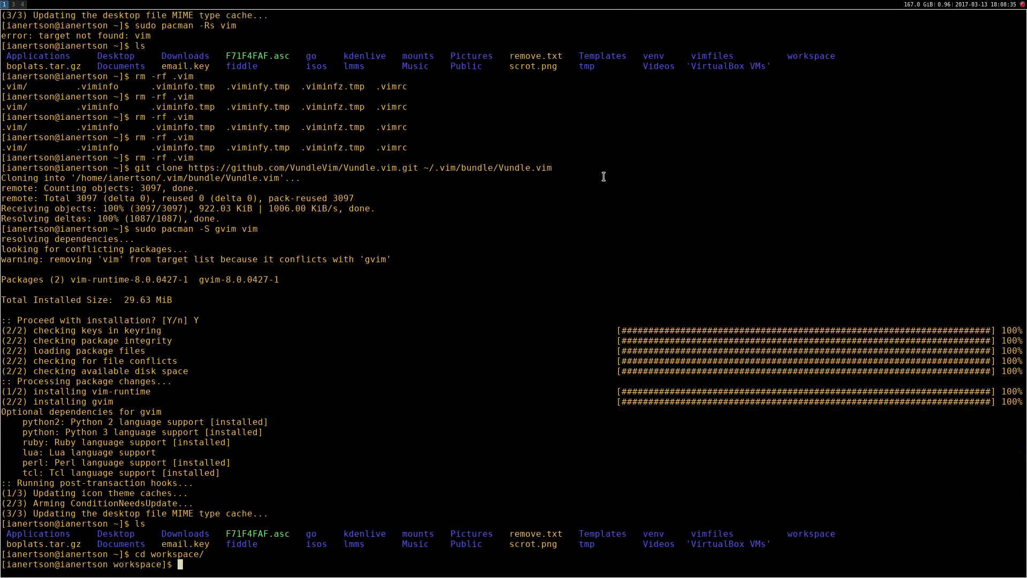
type("ls")
type("cd NINAGE")
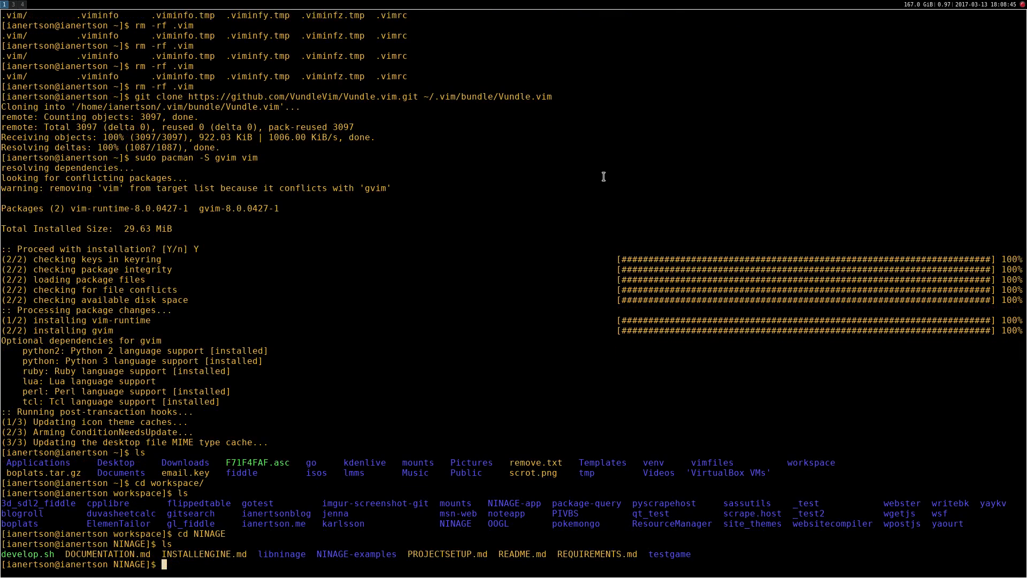
Enter the libninage folder and launch gvim, which reports gruvbox missing
type("cd libninage/")
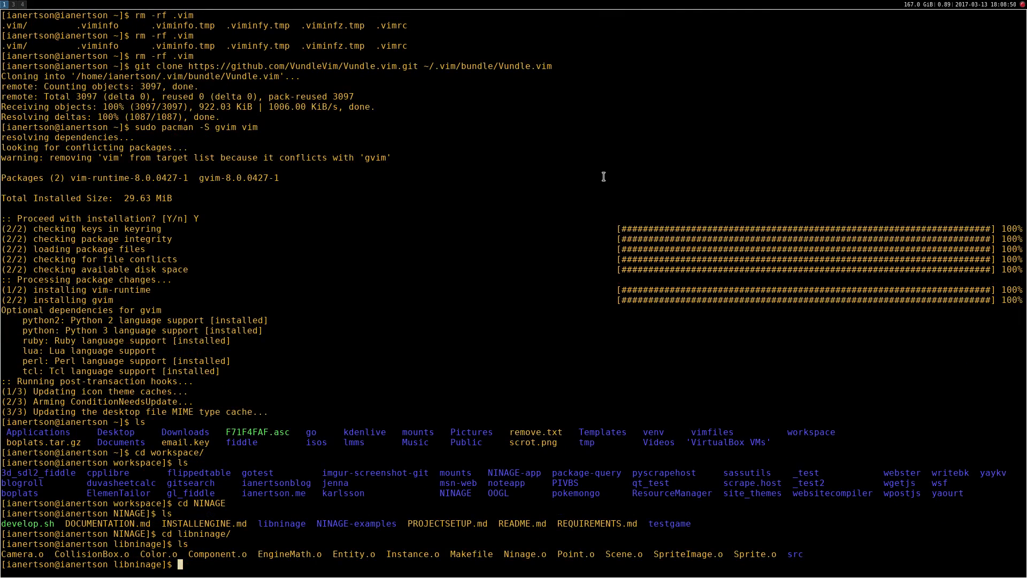
type("gvim")
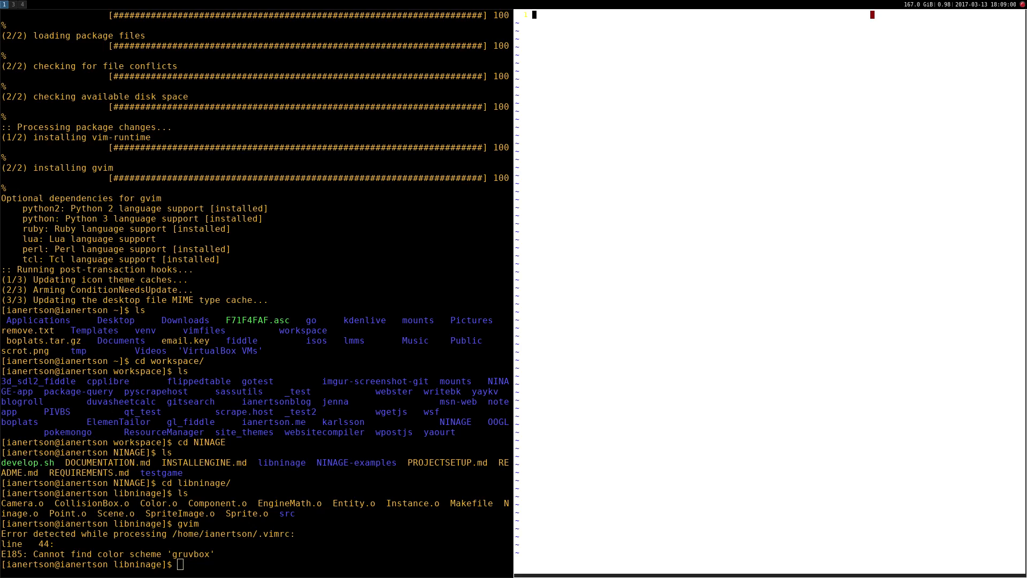
Run :PluginInstall in gvim so Vundle installs the plugins through YouCompleteMe
type(":")
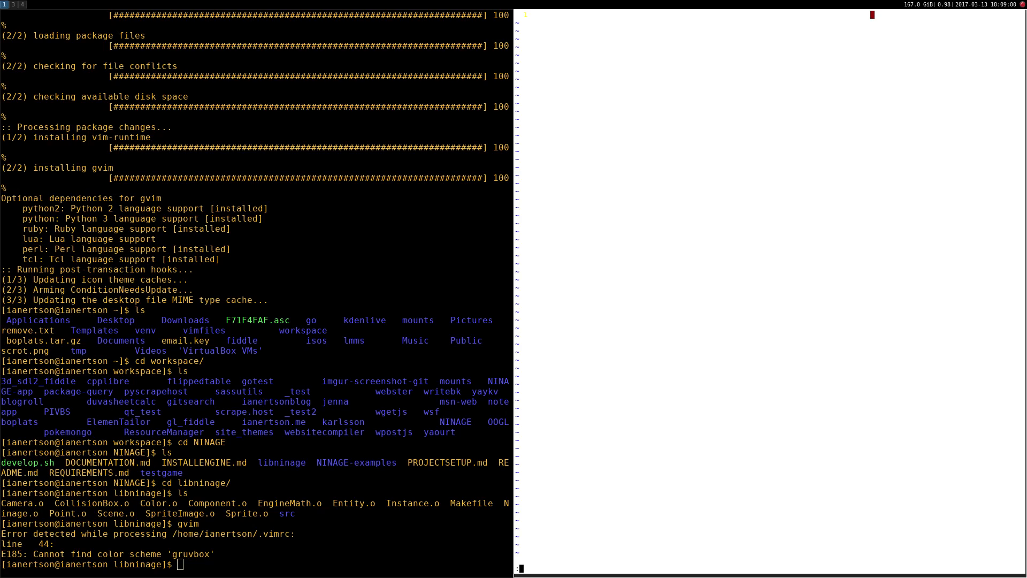
type("Pl")
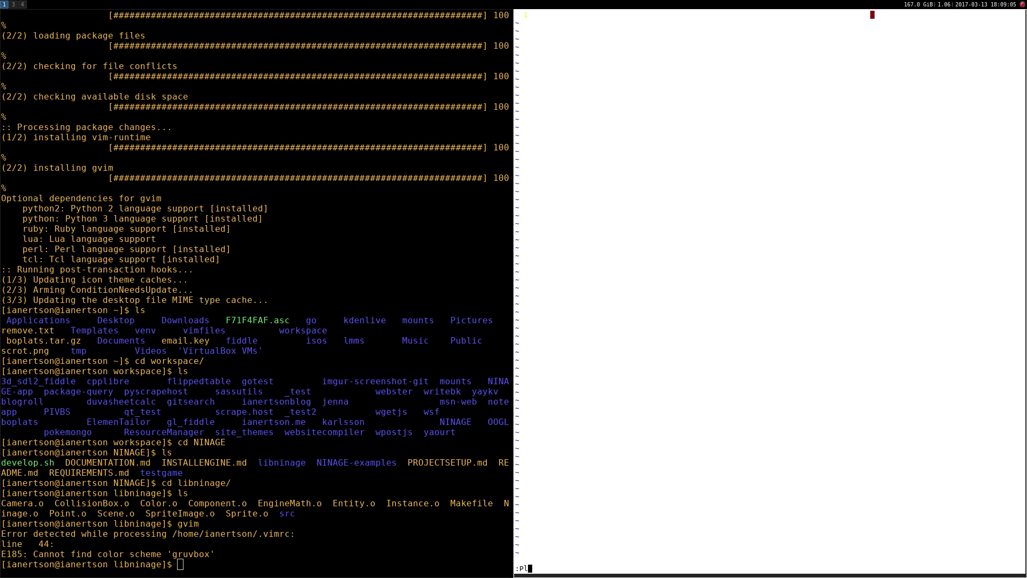
type("luginInstall")
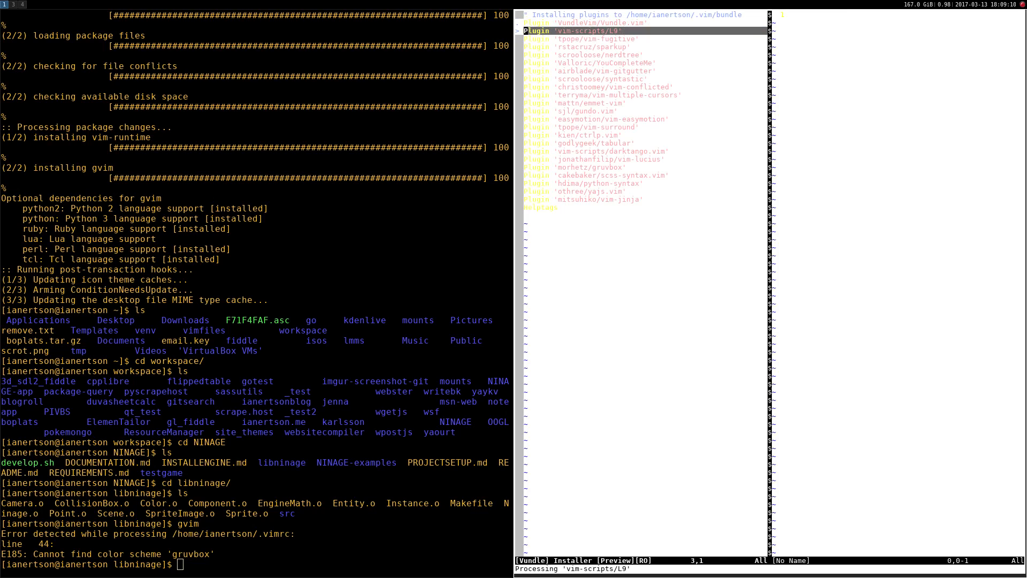
key("j")
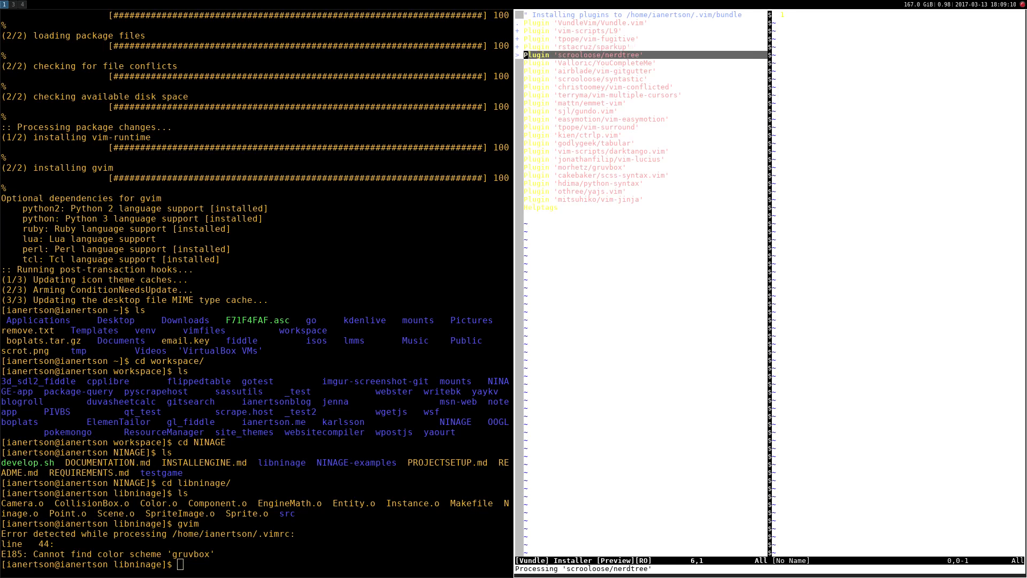
key("j")
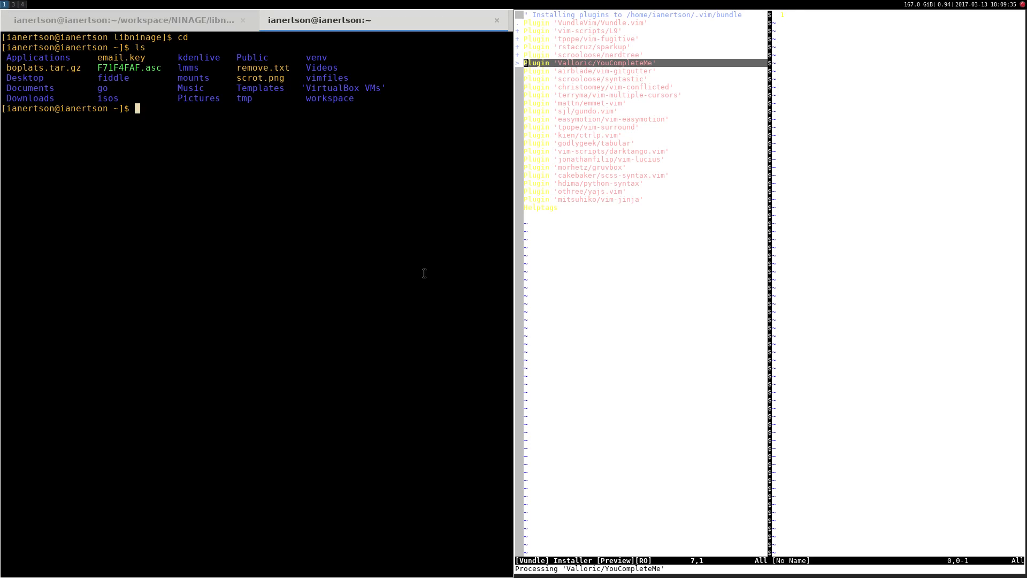
List the home directory in a second tab and view ~/.vimrc with less
type("ls .vim")
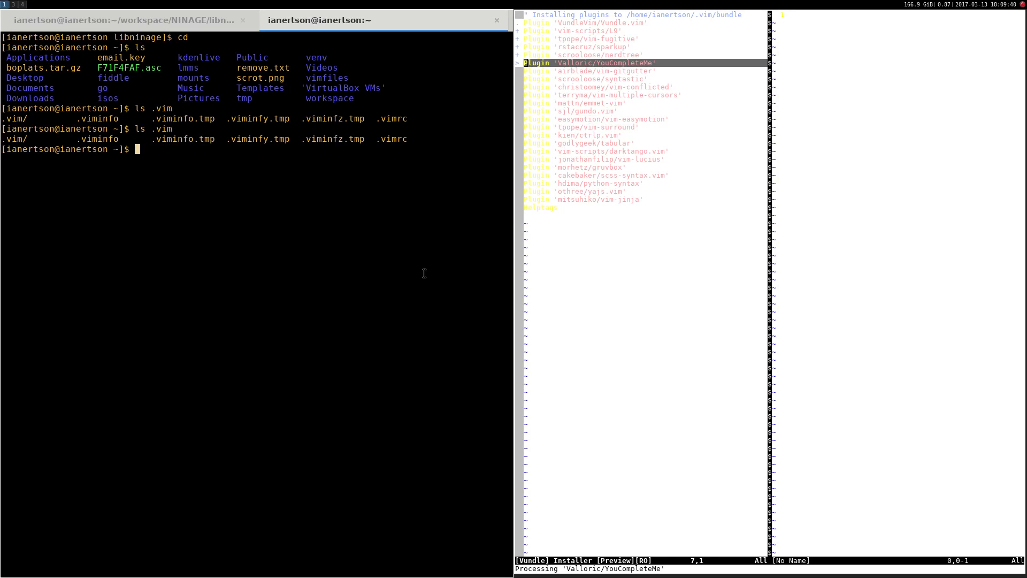
type("~/.vimr")
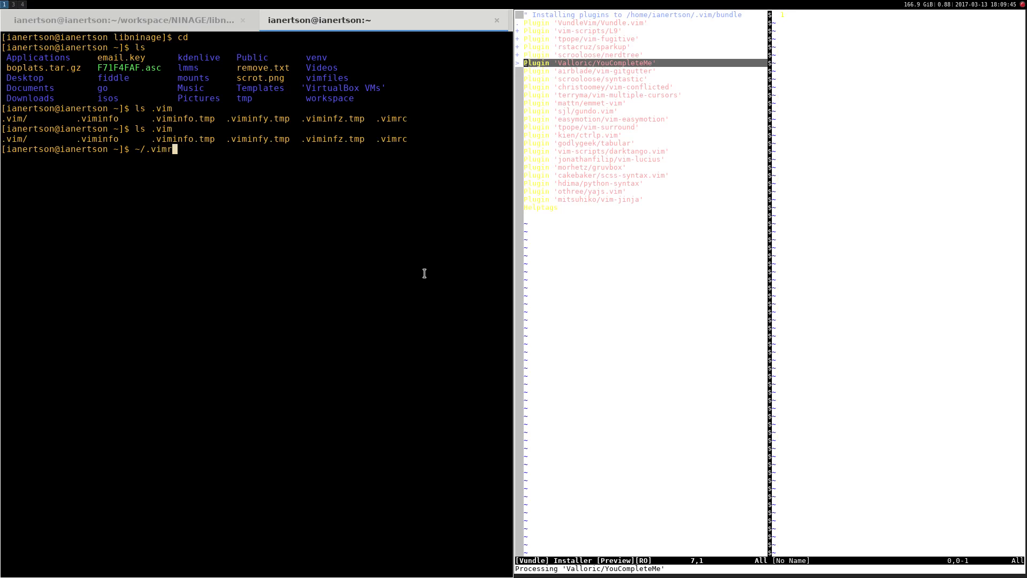
key("BackSpace")
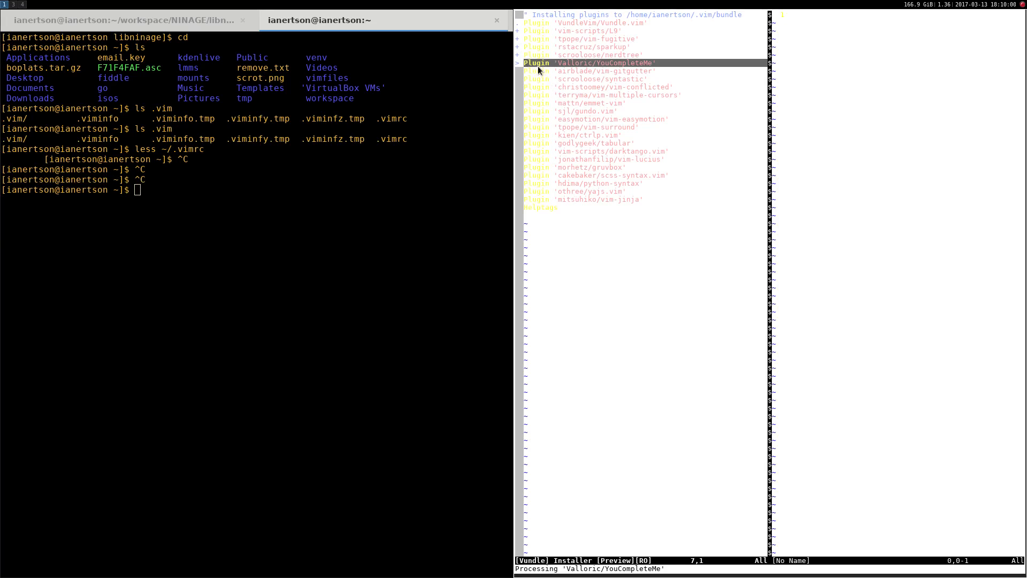
mouse_move(635, 71)
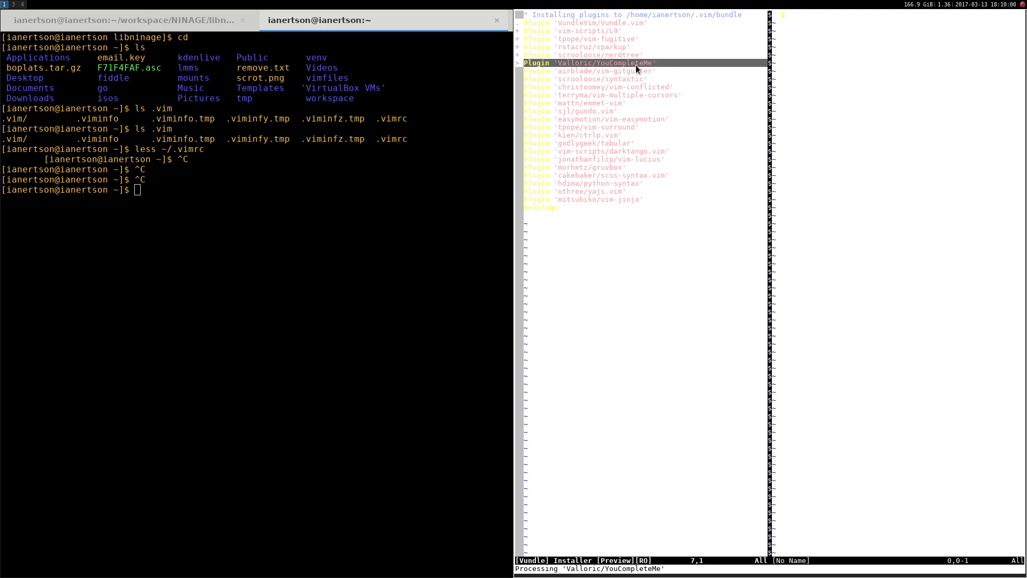
mouse_move(693, 216)
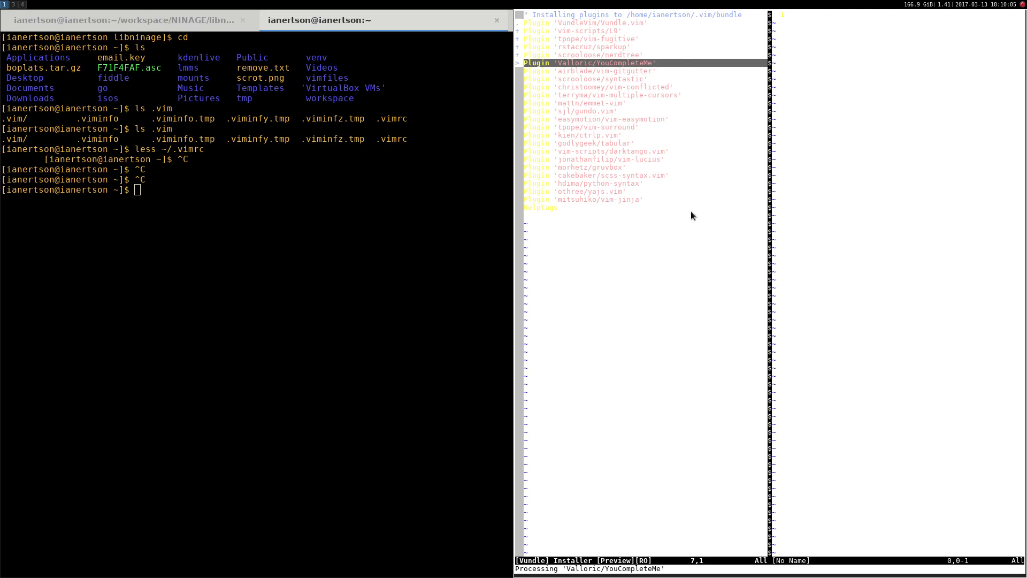
mouse_move(594, 85)
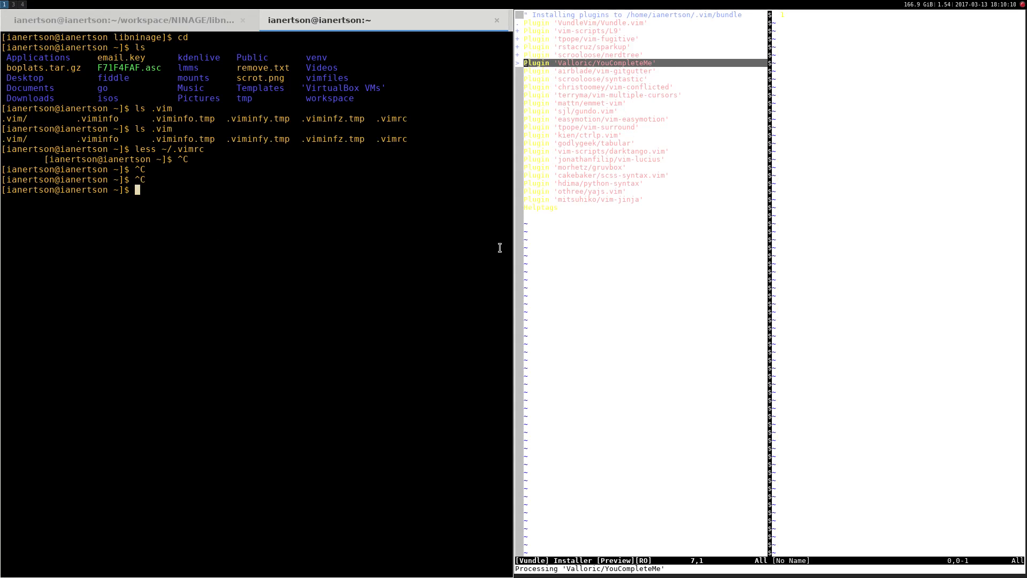
mouse_move(317, 247)
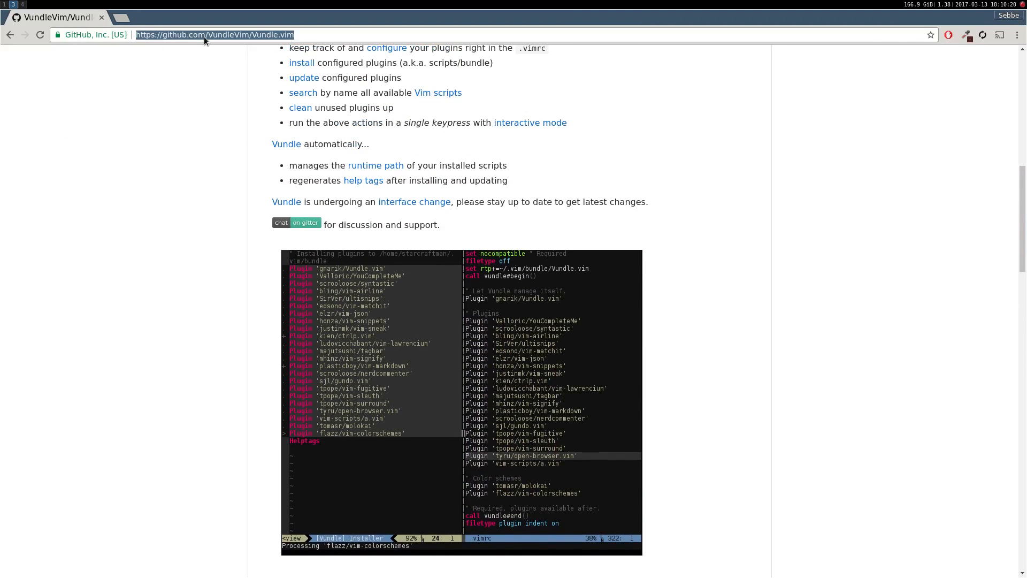
Visit the sebbekarlsson GitHub pages and read through the i3 config file's window and focus settings
type("github.com/sebbekarlsson/ResourceManager")
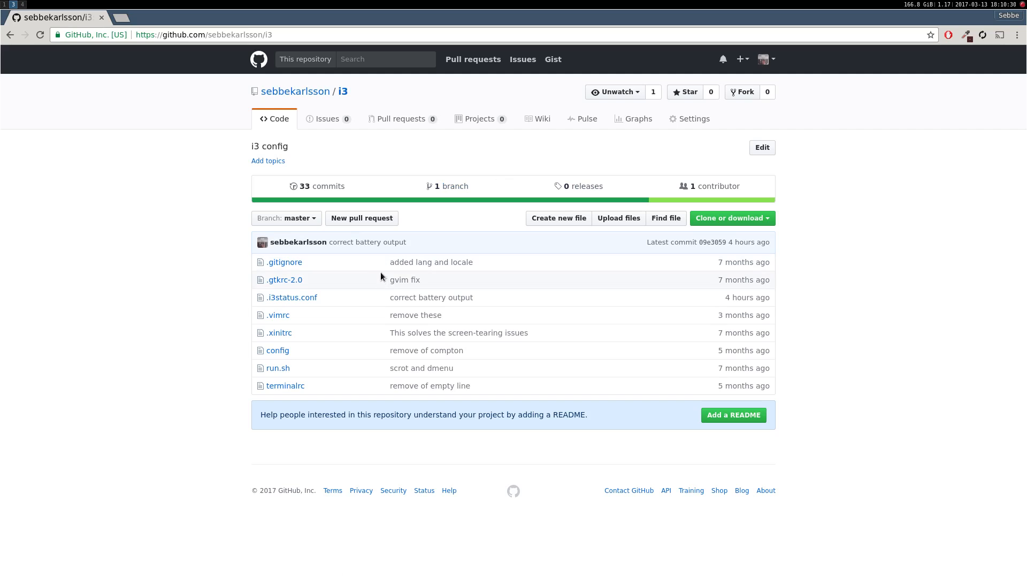
mouse_move(323, 186)
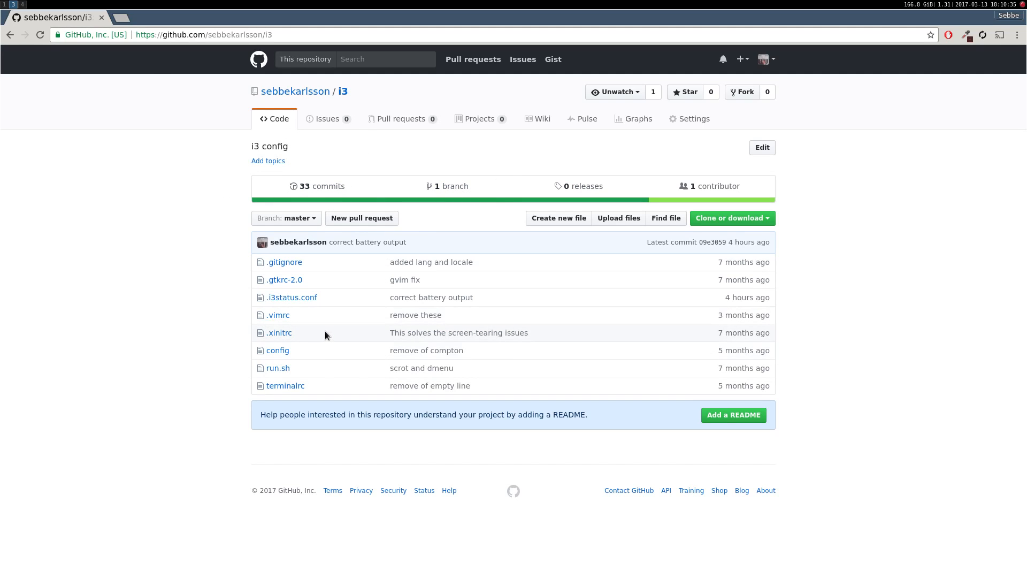
mouse_move(326, 337)
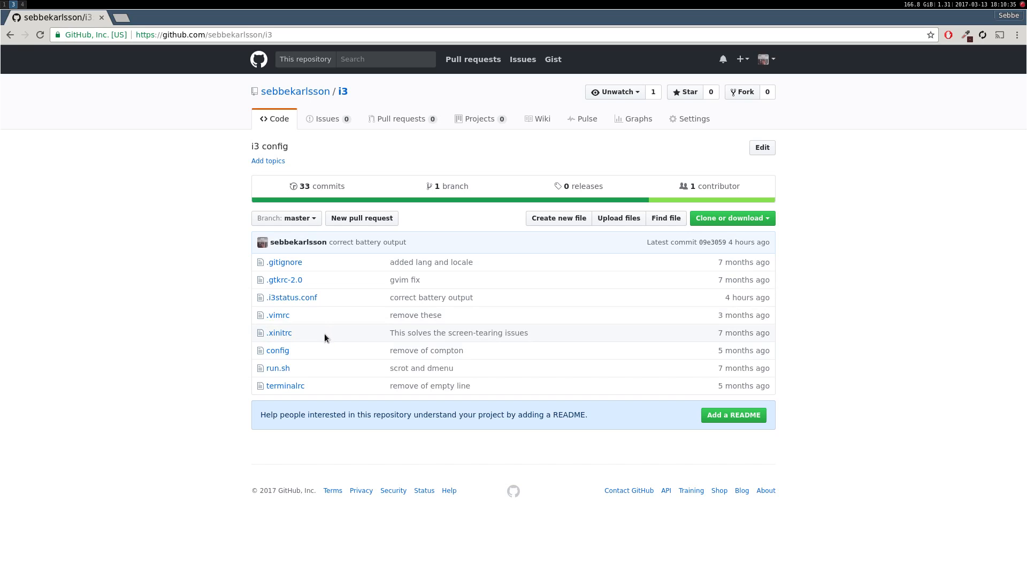
mouse_move(322, 361)
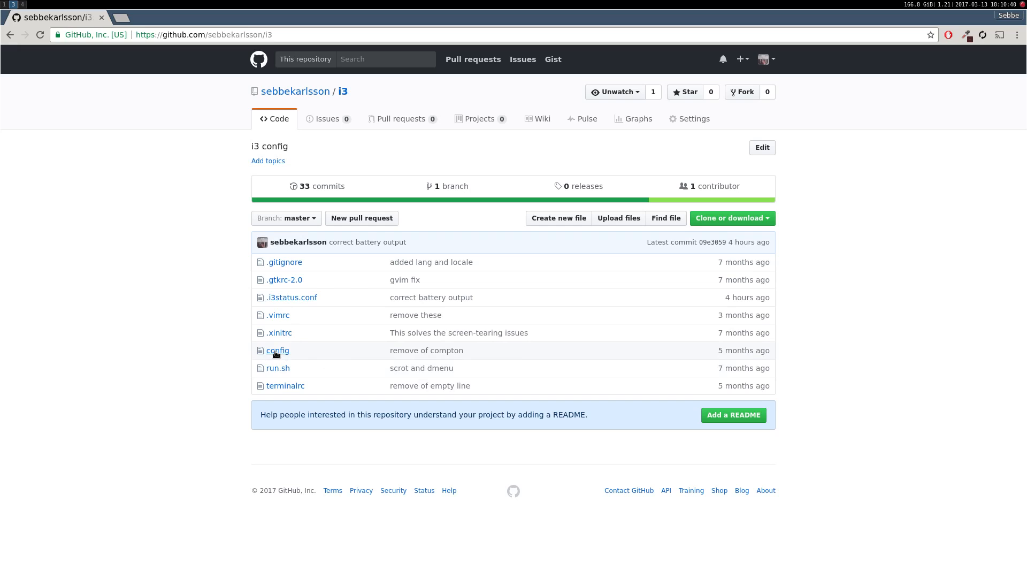
left_click(277, 351)
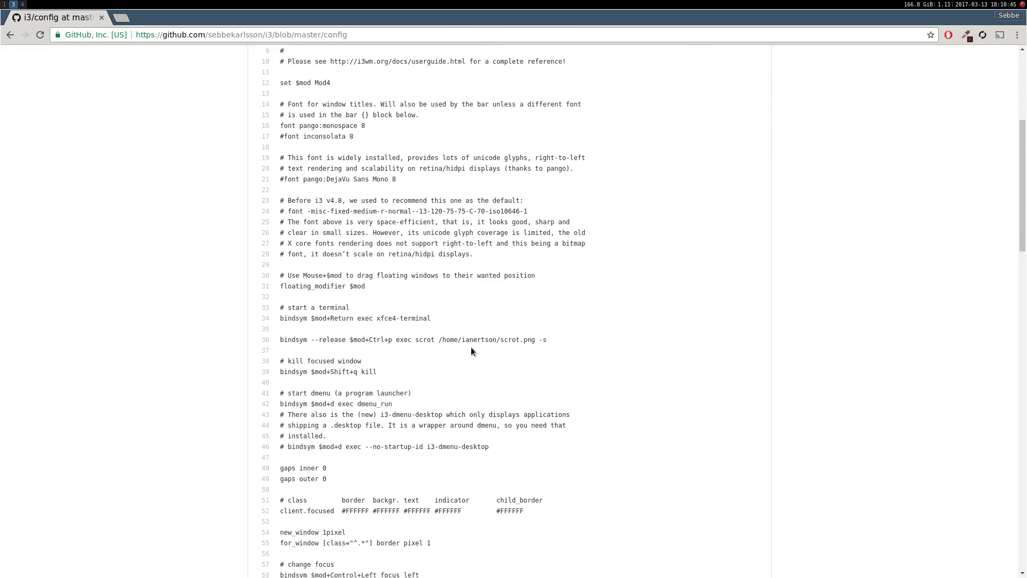
scroll("down", 3)
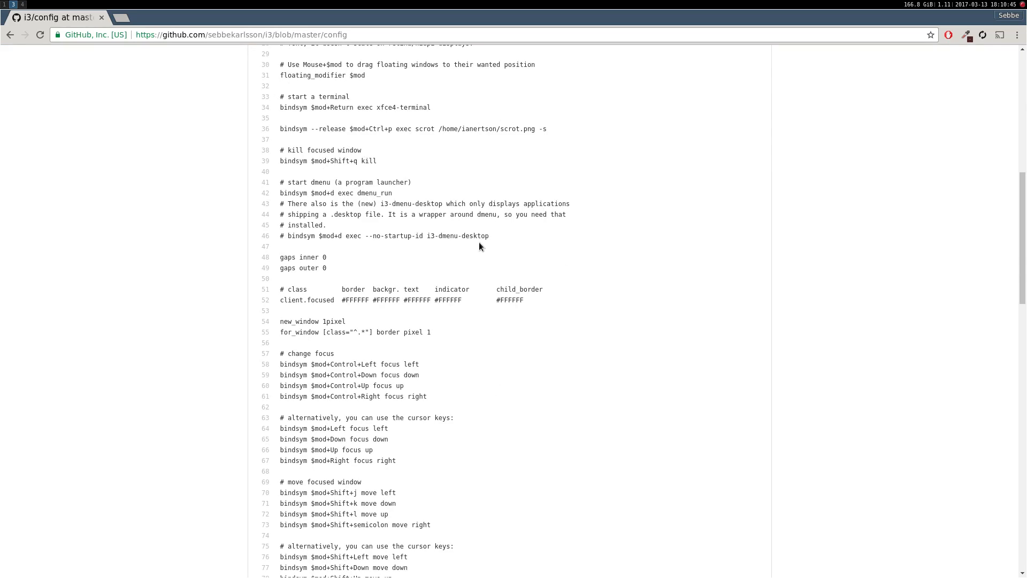
scroll("down", 3)
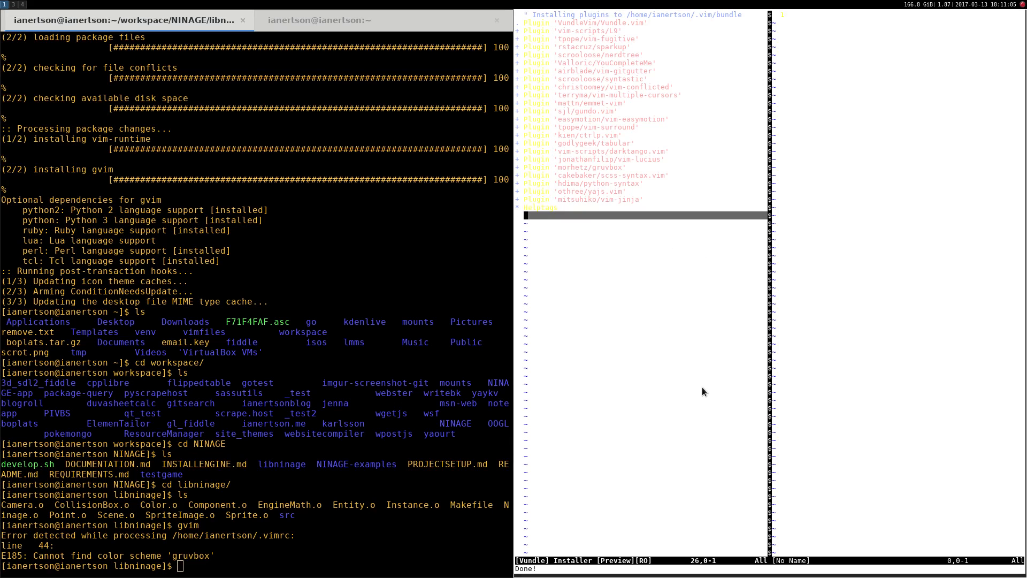
Quit the Vundle installer with :q and reopen Camera.cpp read-only past the swap-file warning
type(":q")
left_click(254, 566)
type("gvim")
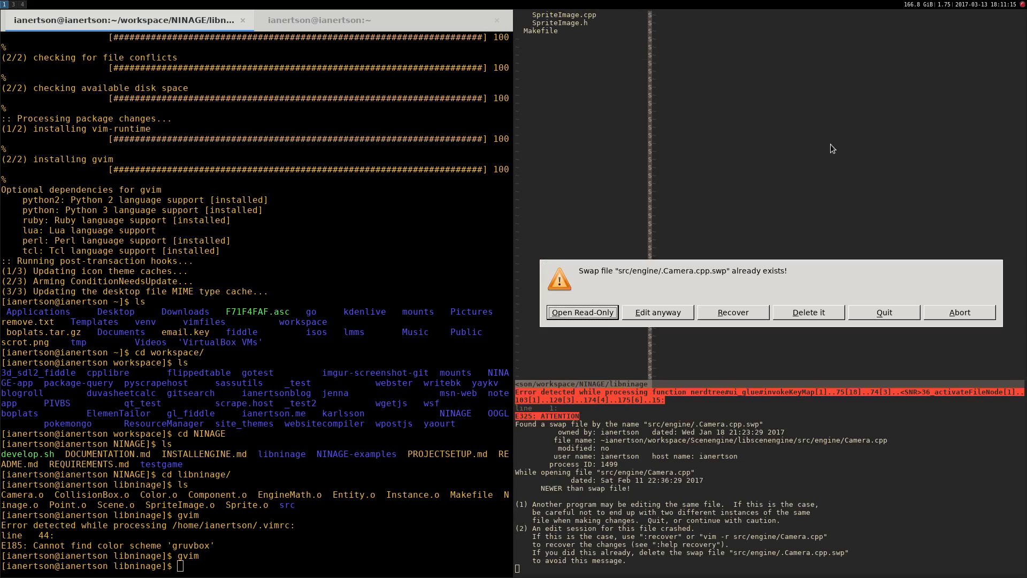
left_click(582, 311)
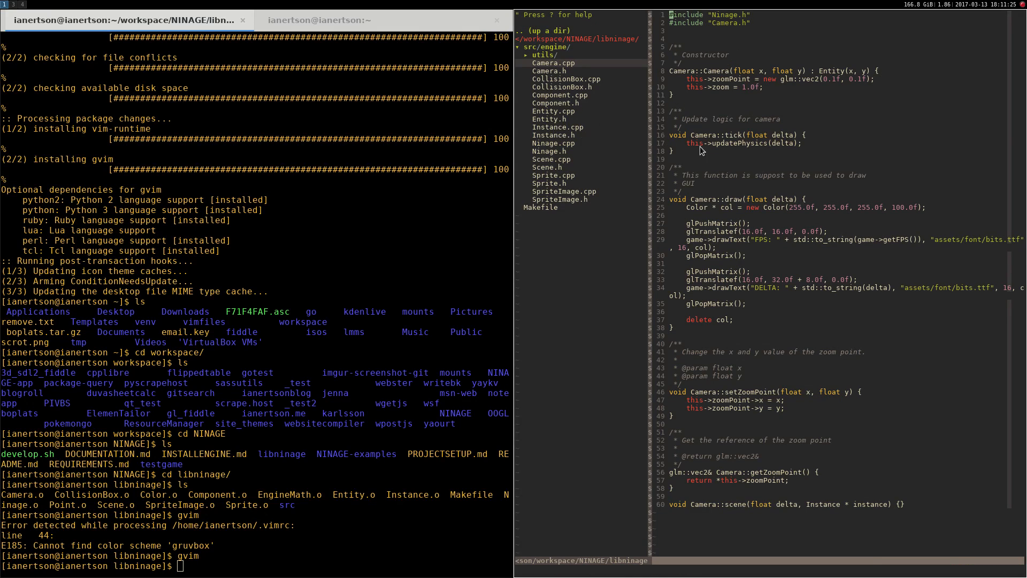
mouse_move(571, 497)
type("ls")
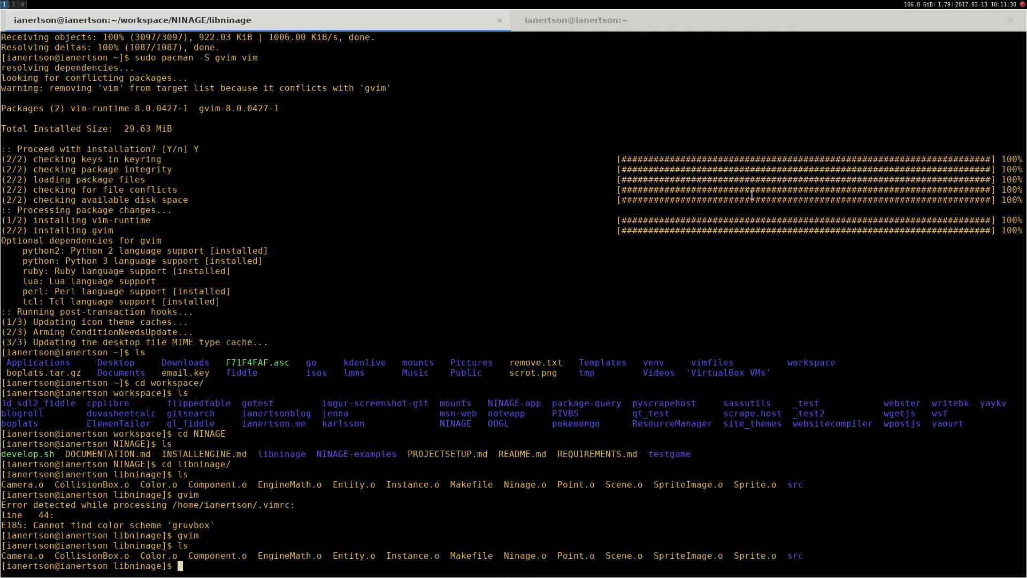
Change directory into .vim/bundle/YouCompleteMe and list its contents
type("cd")
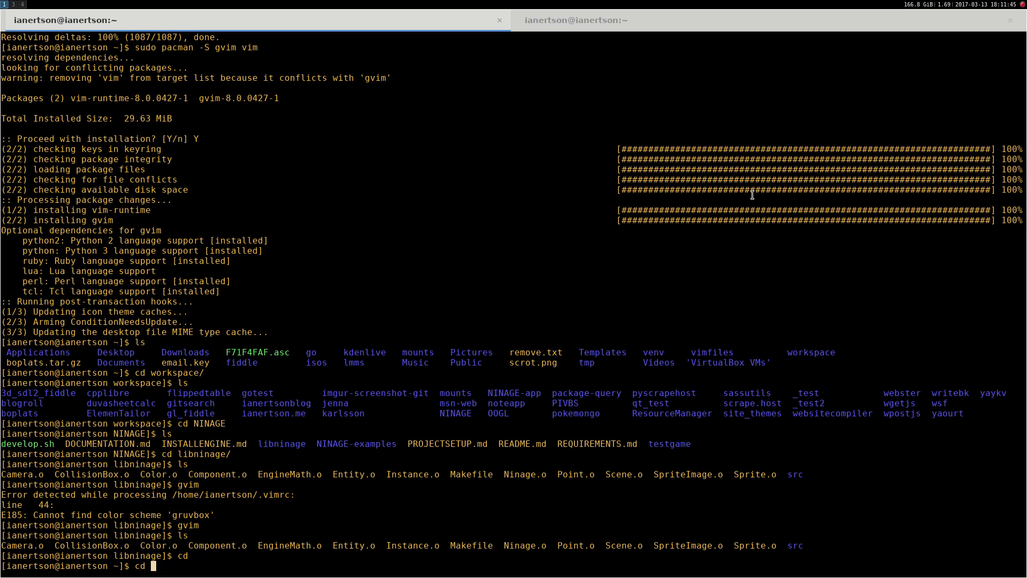
type(".vim/")
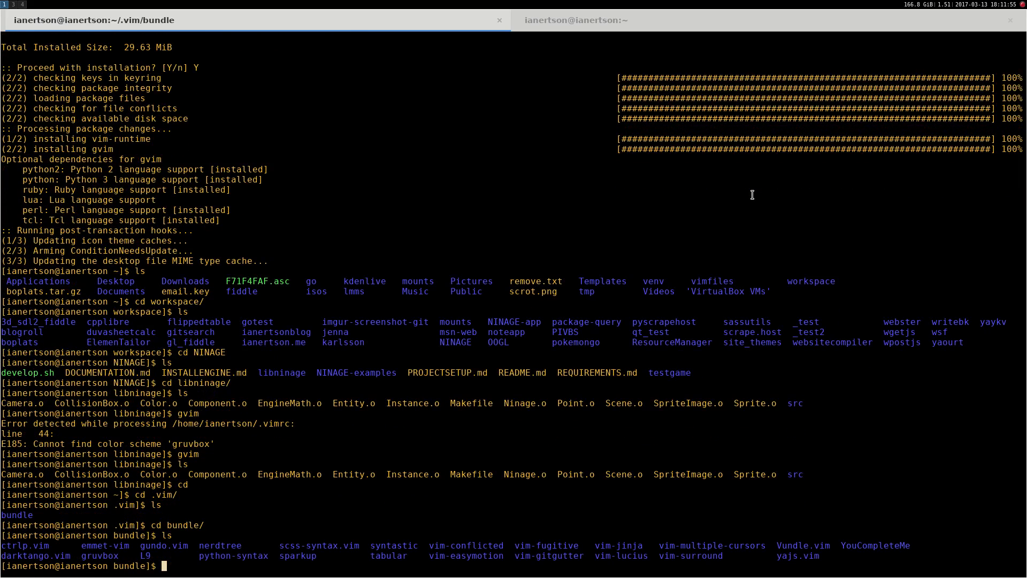
type("cd YouCompleteMe/")
type("ls")
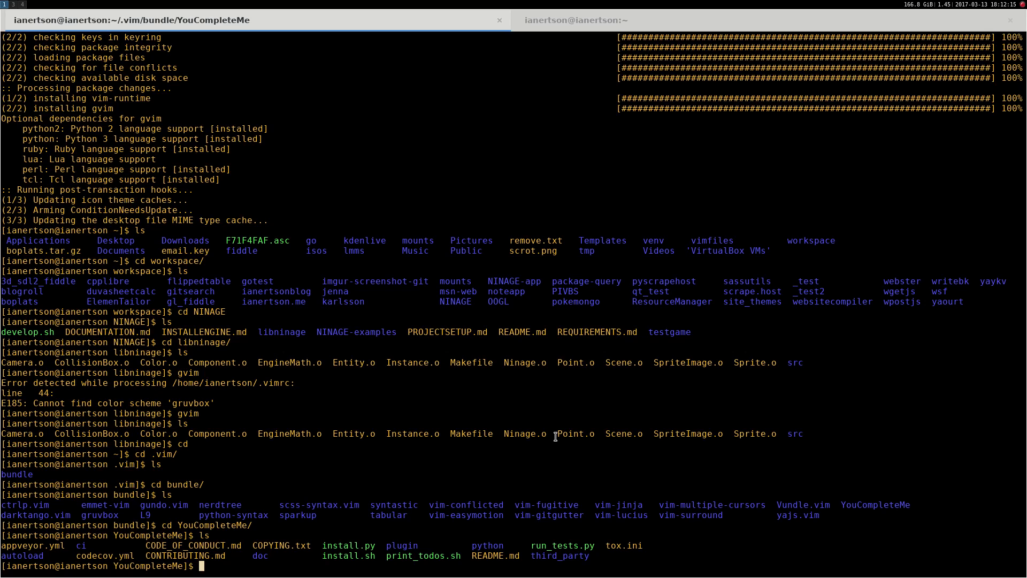
Run python install.py to start compiling YouCompleteMe and watch the build output
type("pythomn")
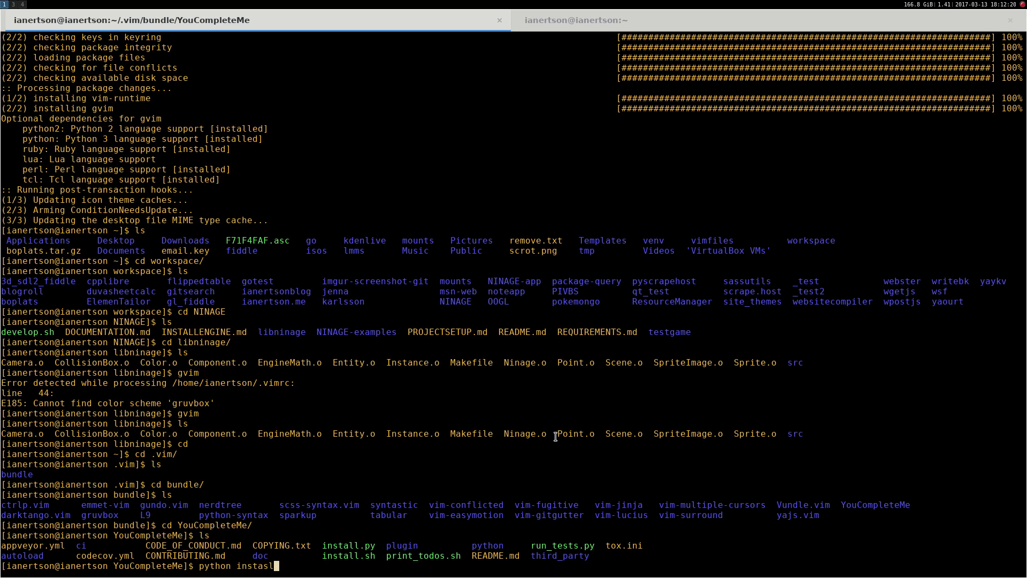
type(".")
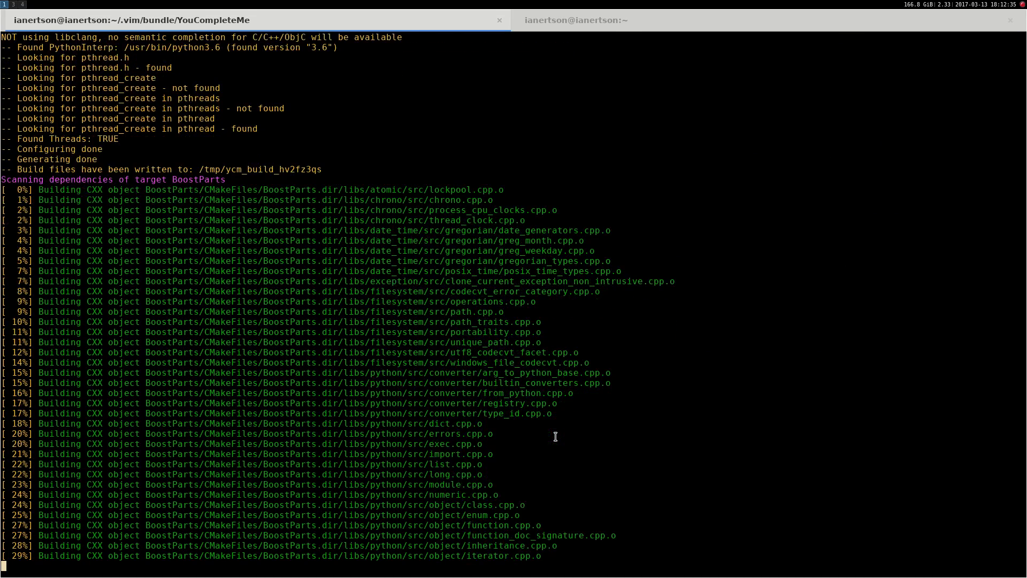
scroll("down", 3)
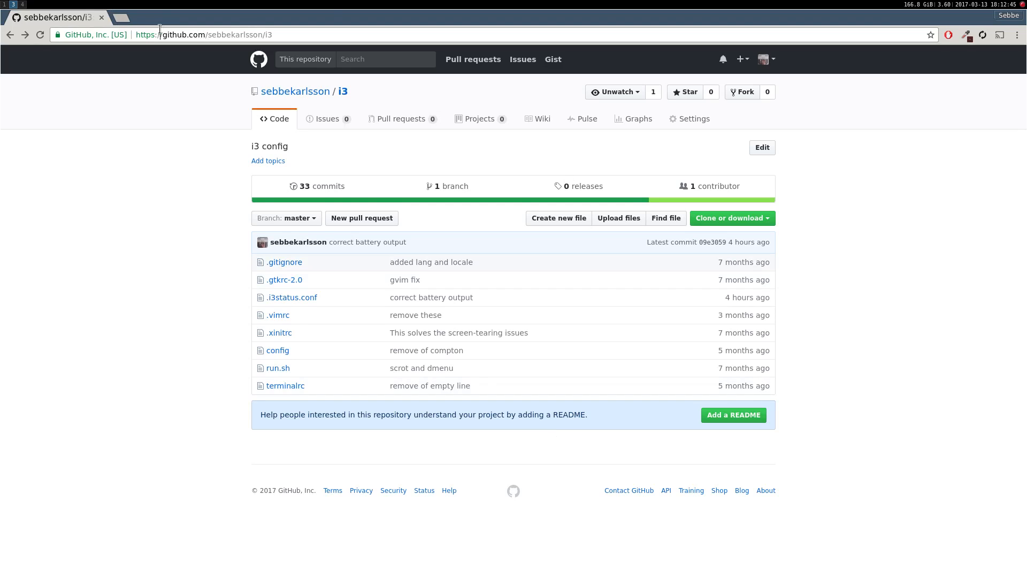
Search for 'youcomple', reach the YouCompleteMe site and read its Intro on completion engines
type("youcomple")
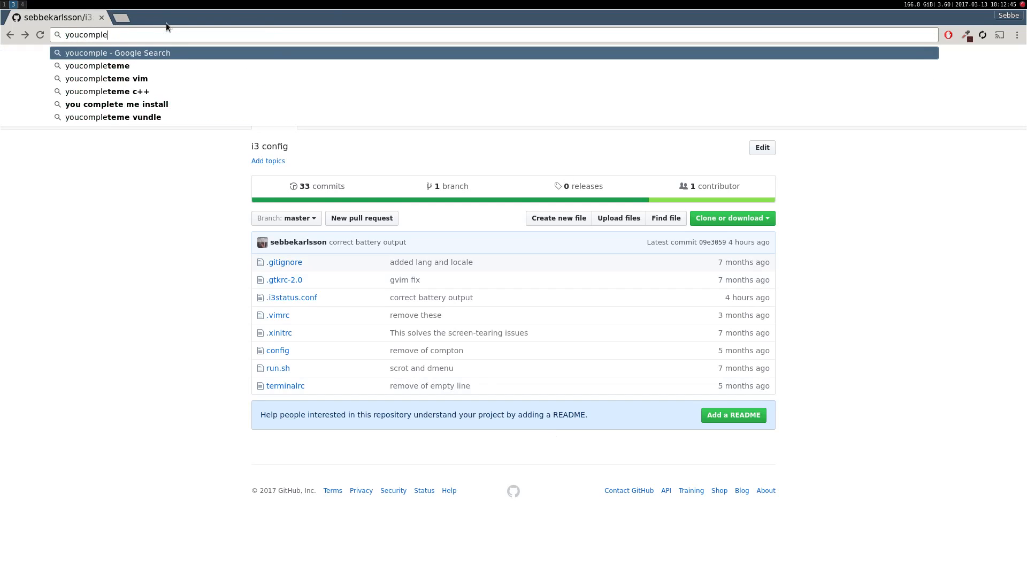
left_click(107, 78)
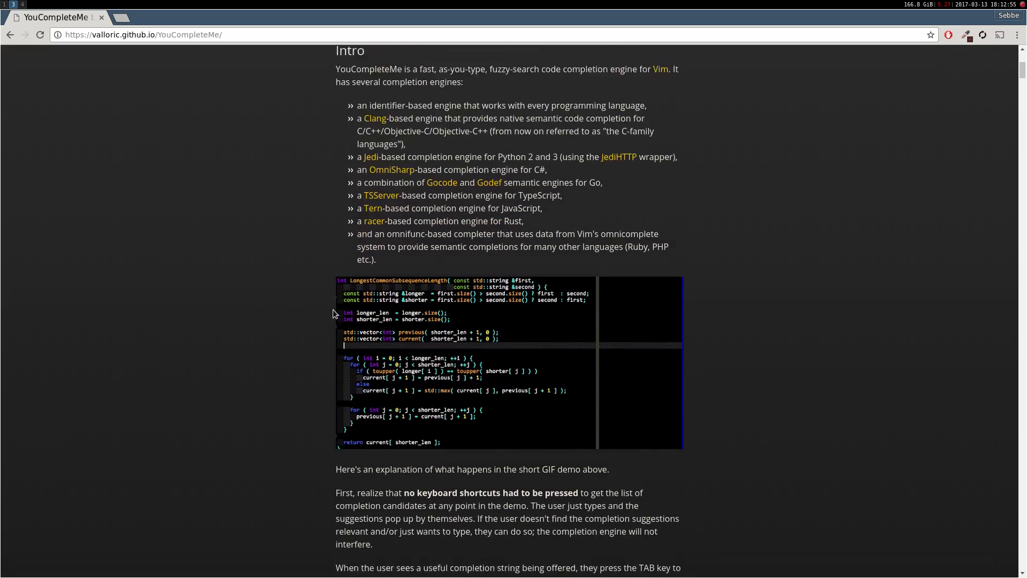
scroll("down", 3)
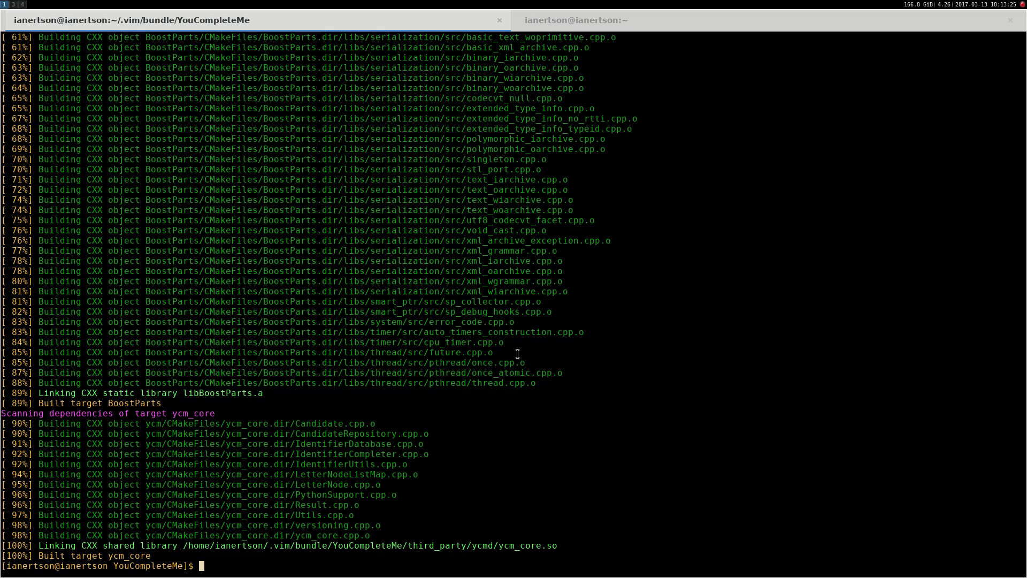
Browse YouCompleteMe in gvim's NERDTree, expanding plugin, ci and third_party/pythonfutures, then quit back home
type("gvim")
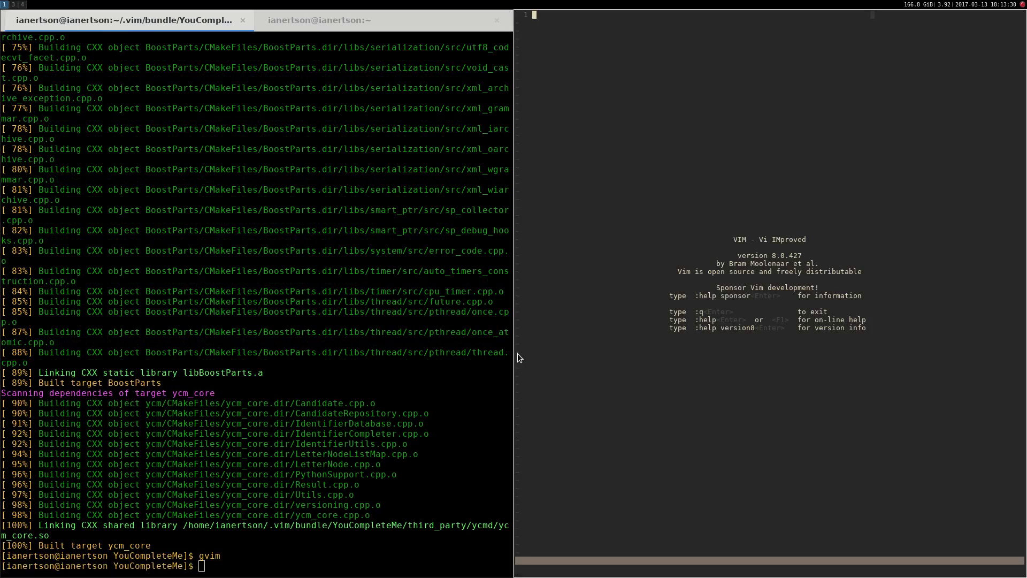
type(":NERDTreeToggle")
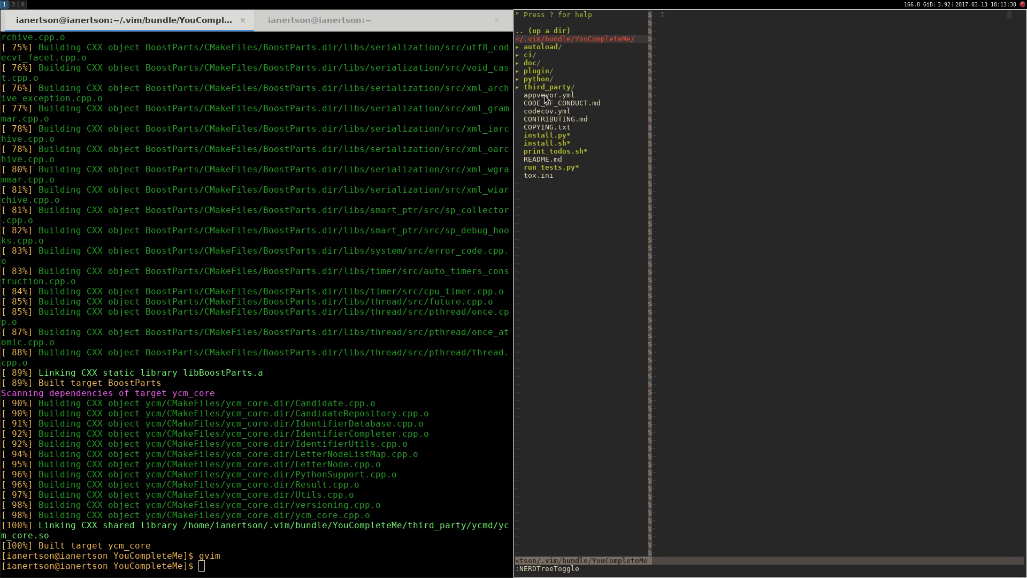
left_click(537, 70)
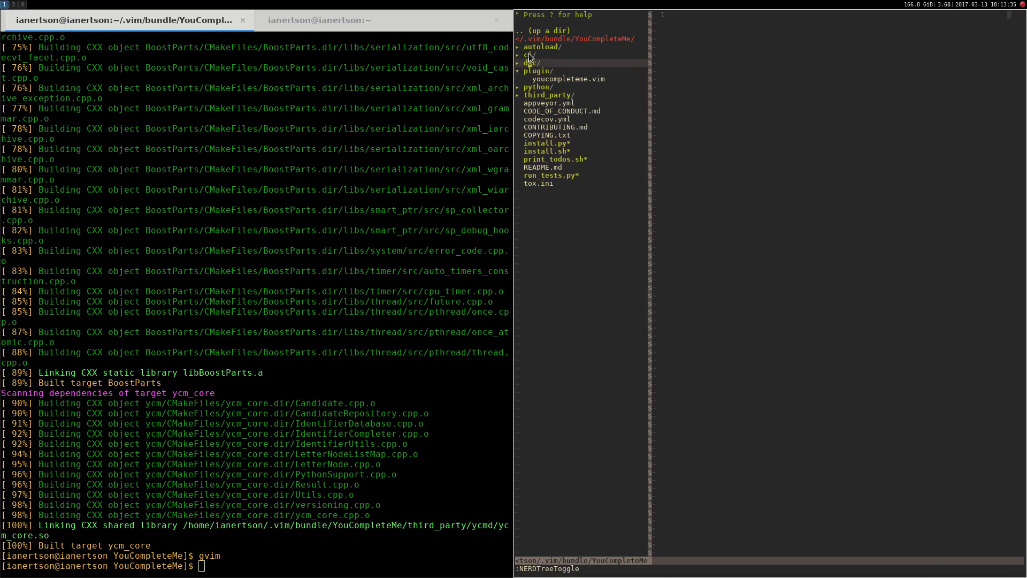
left_click(547, 95)
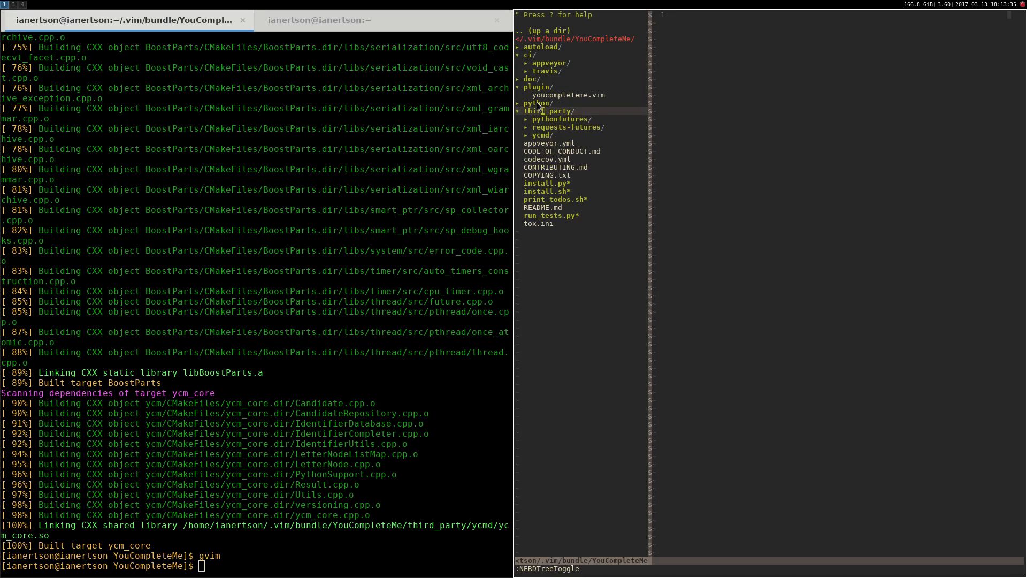
left_click(562, 119)
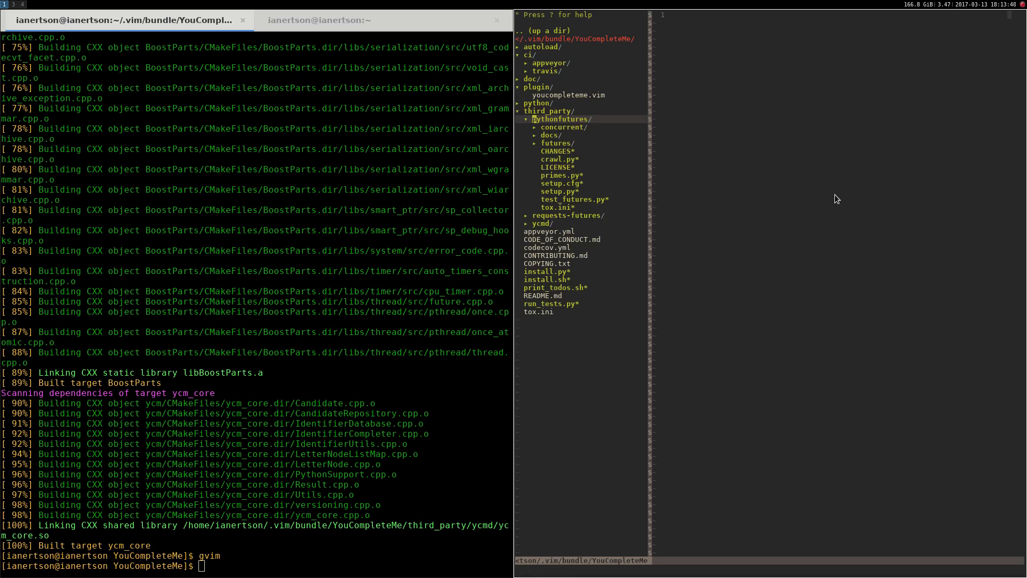
type("cvd")
type("cd workspace/")
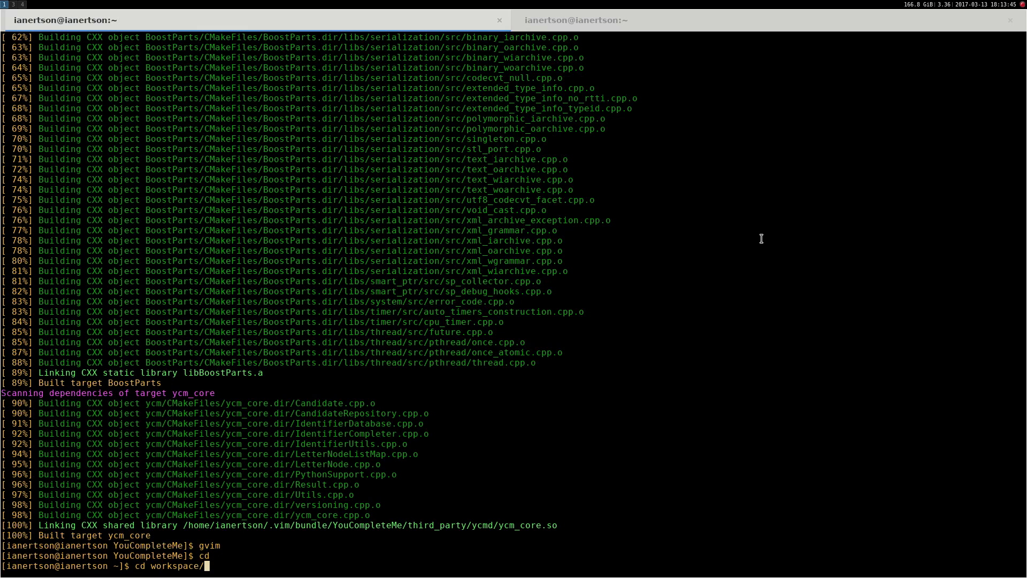
Move to workspace/NINAGE/libninage and open Entity.cpp from the engine sources in gvim
type("NINAGE/l")
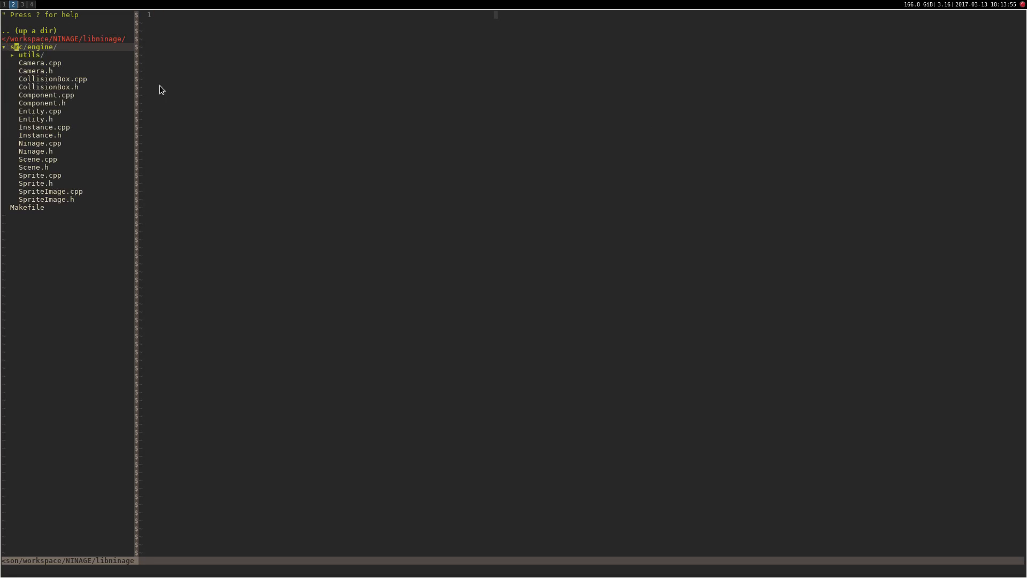
left_click(40, 110)
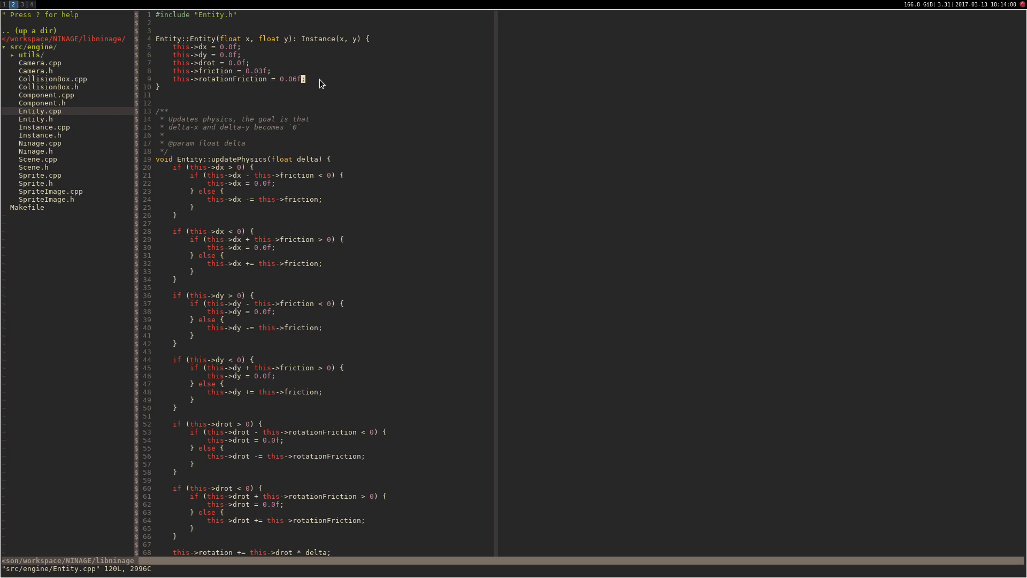
Start a constructor line typing this->rotat, getting rotation and rotationFriction completions
type("thi")
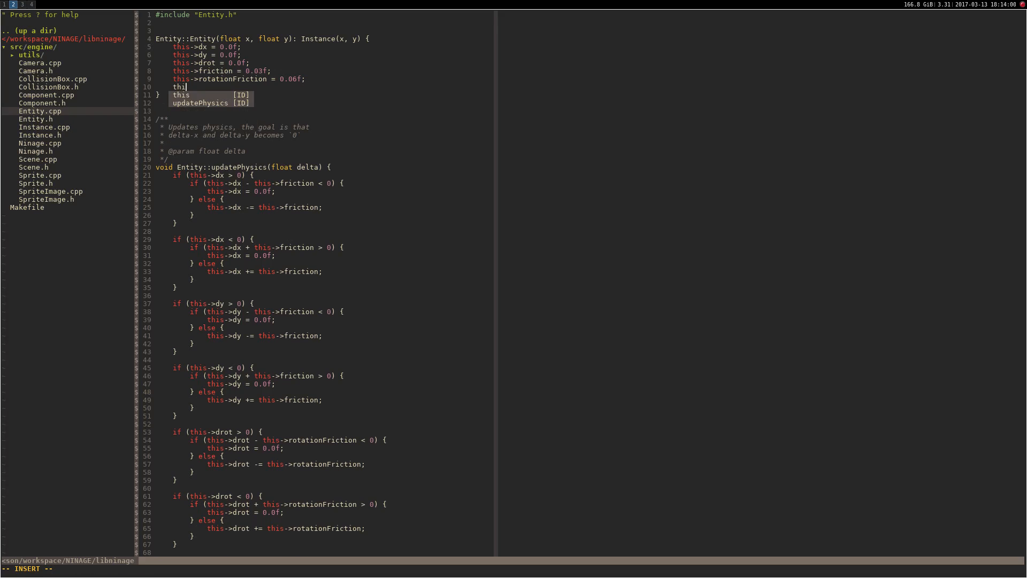
type("s->rotat")
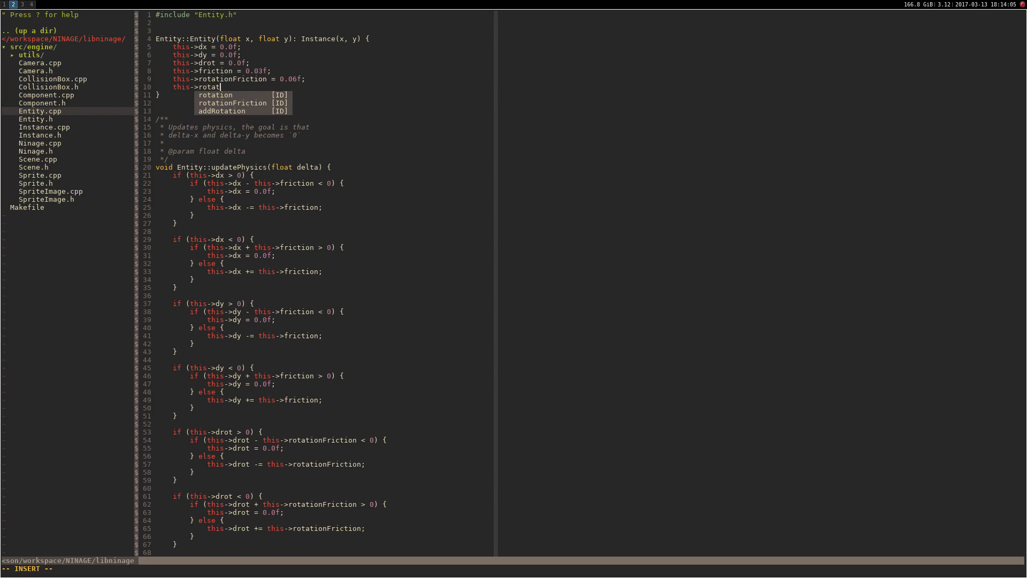